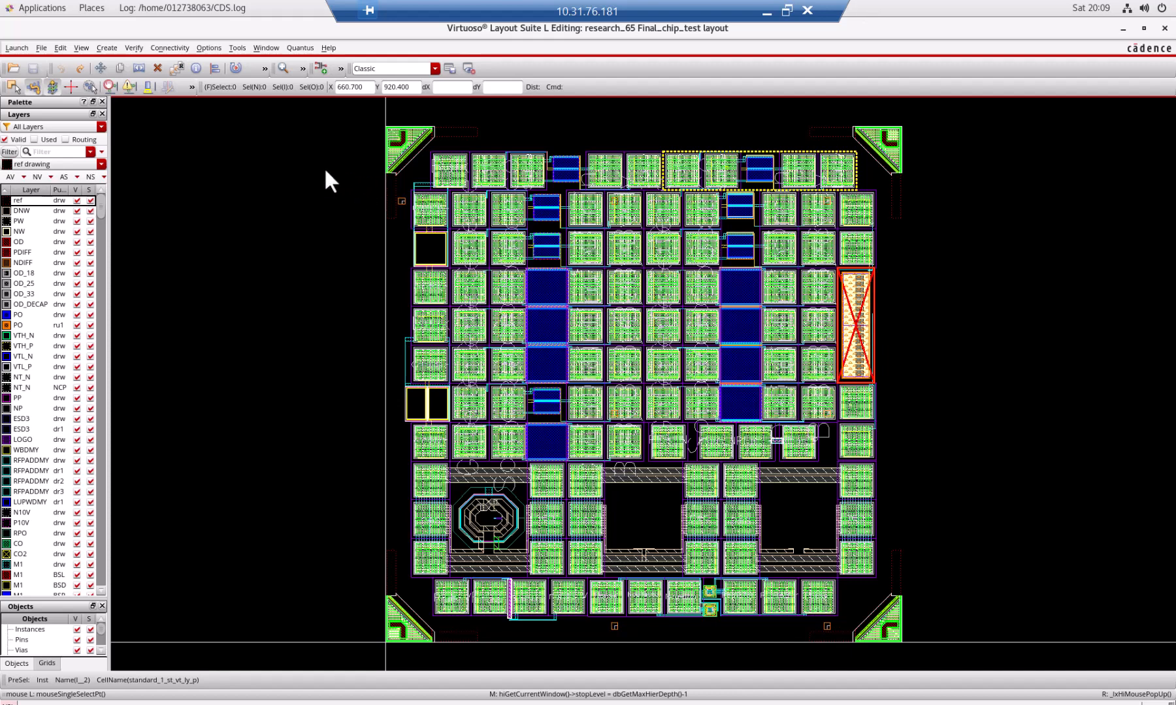
mouse_move(121, 81)
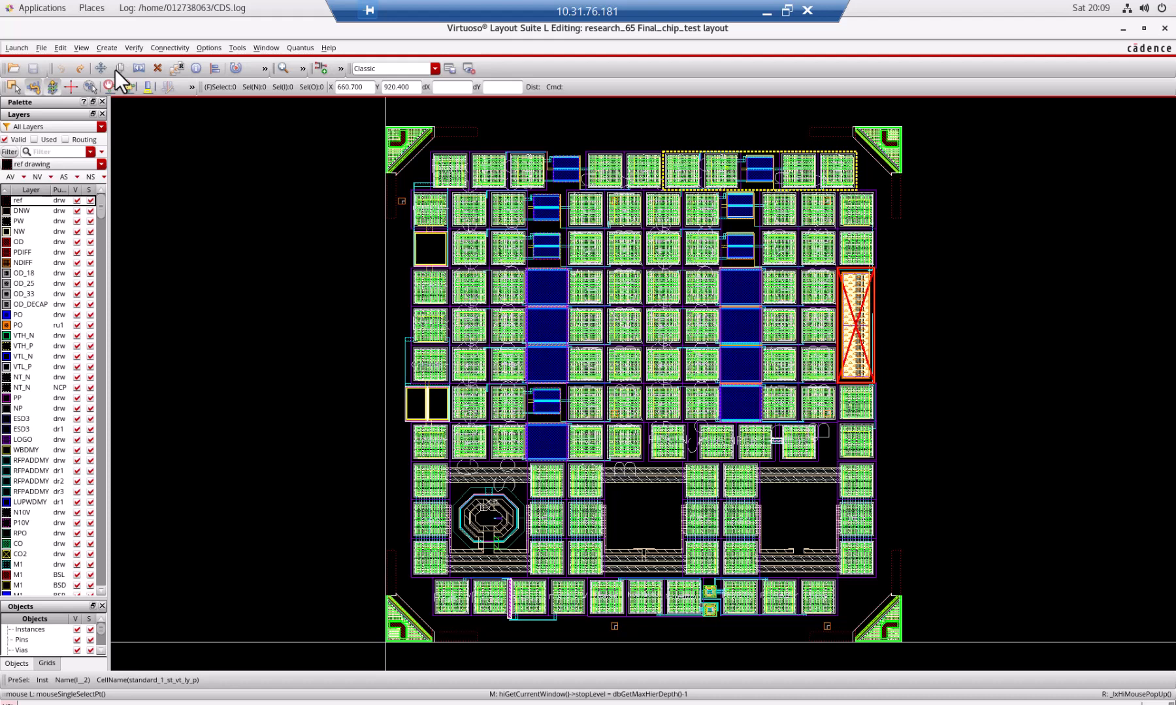
mouse_move(571, 103)
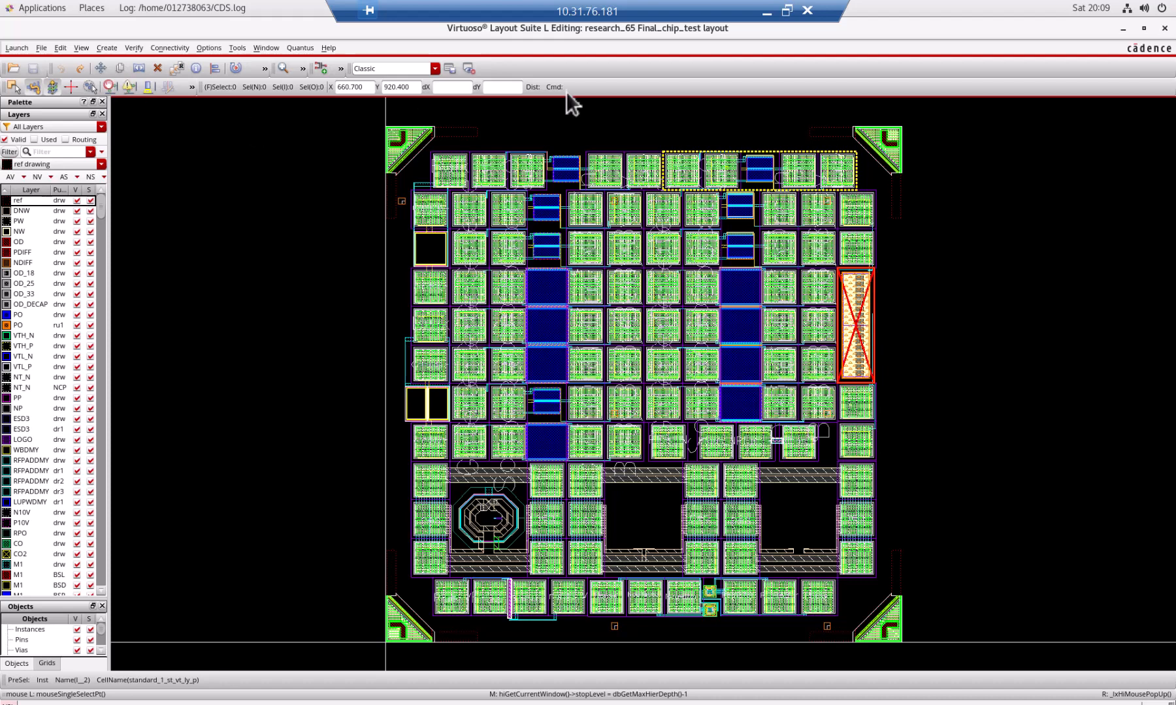
mouse_move(916, 329)
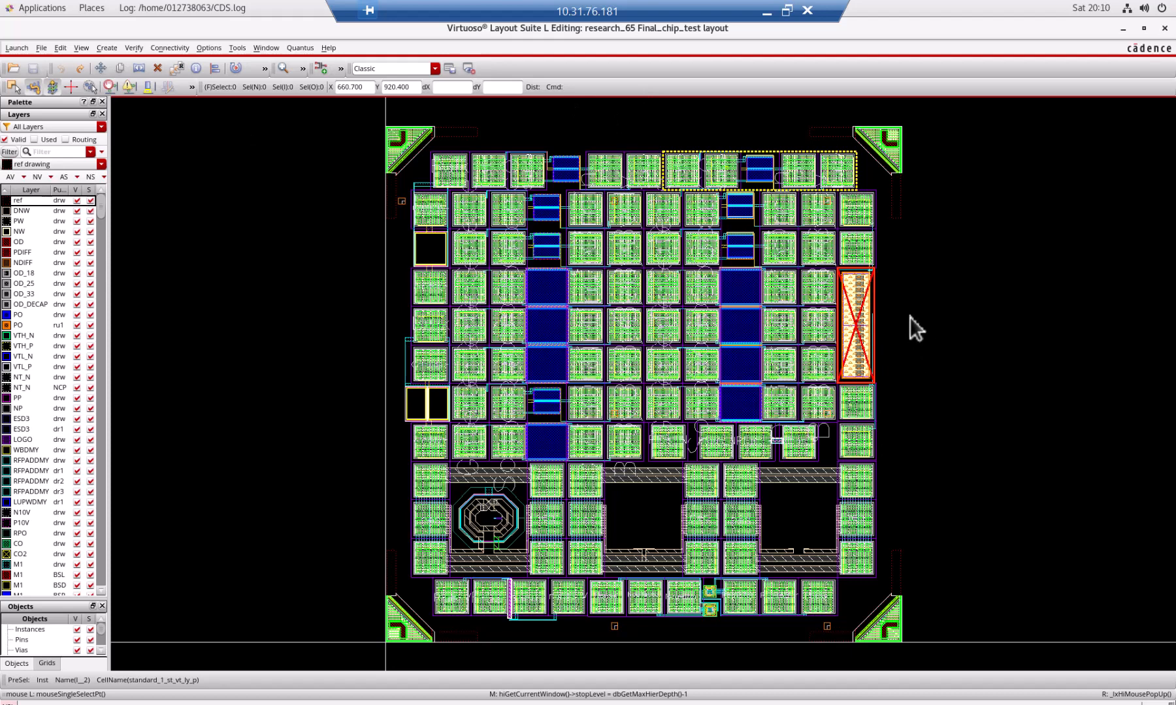
mouse_move(689, 384)
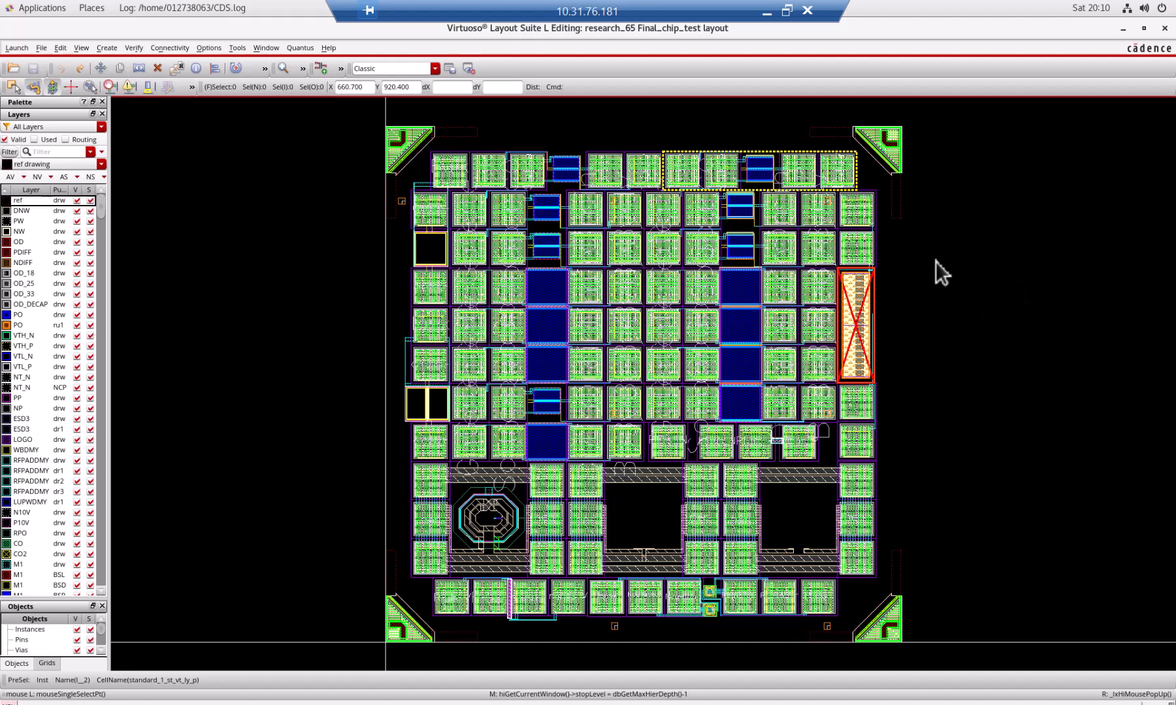
mouse_move(384, 203)
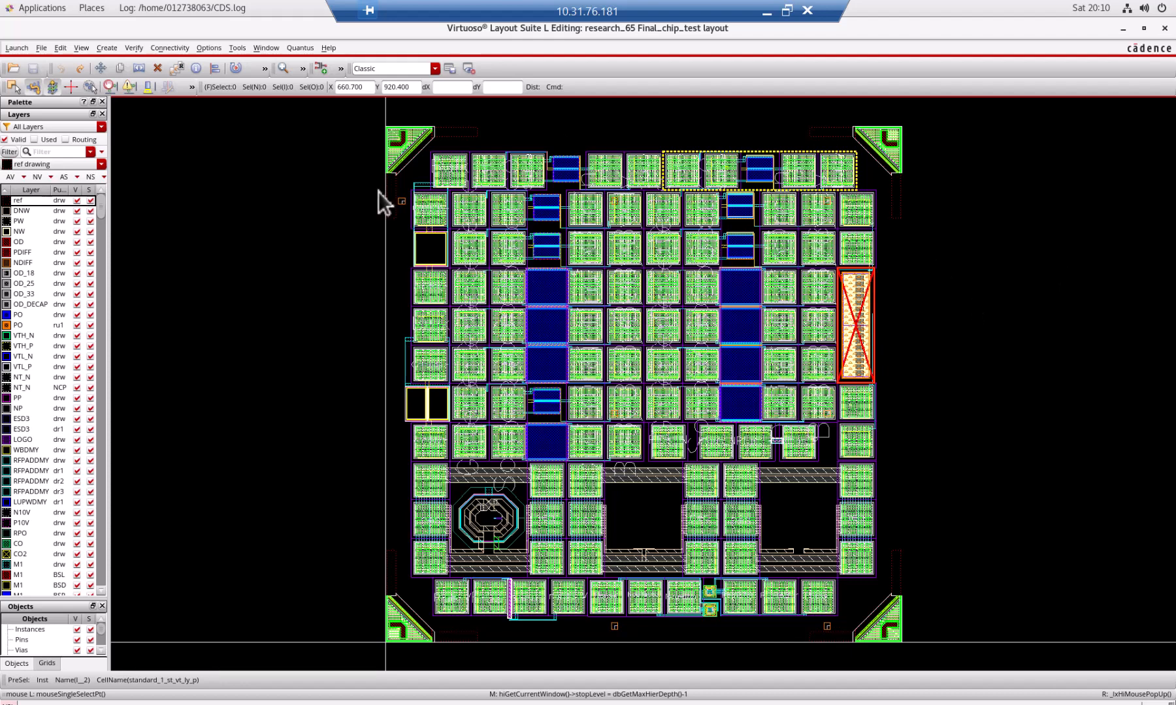
mouse_move(388, 538)
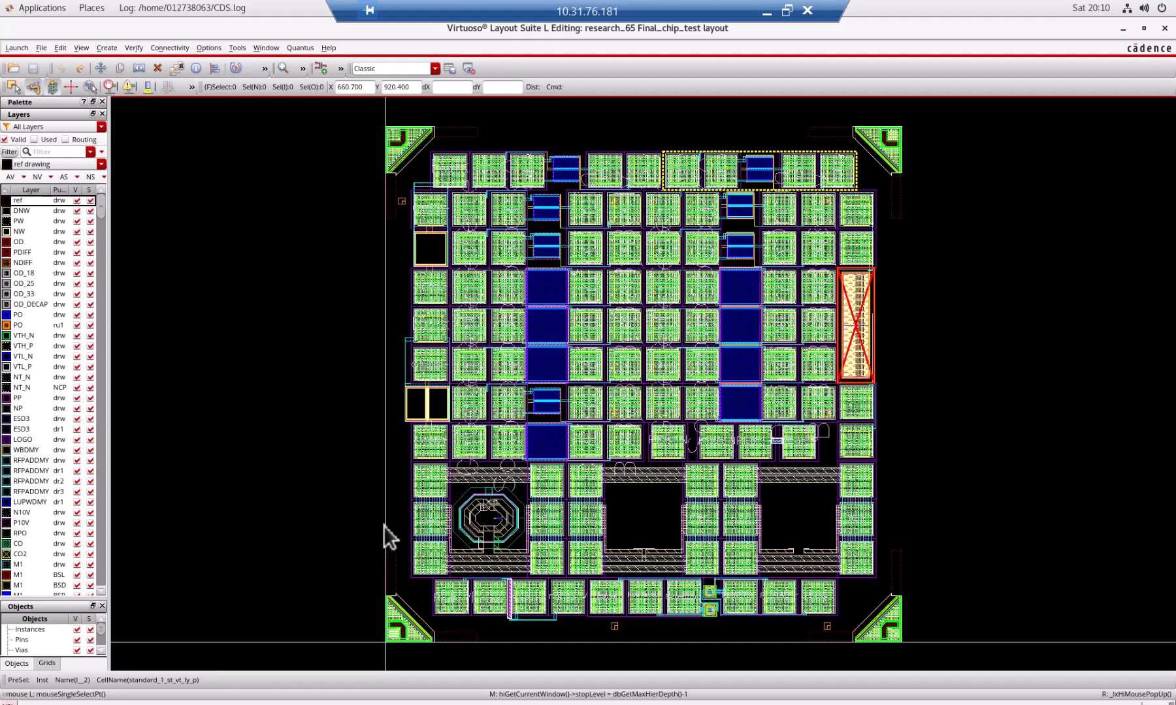
mouse_move(624, 210)
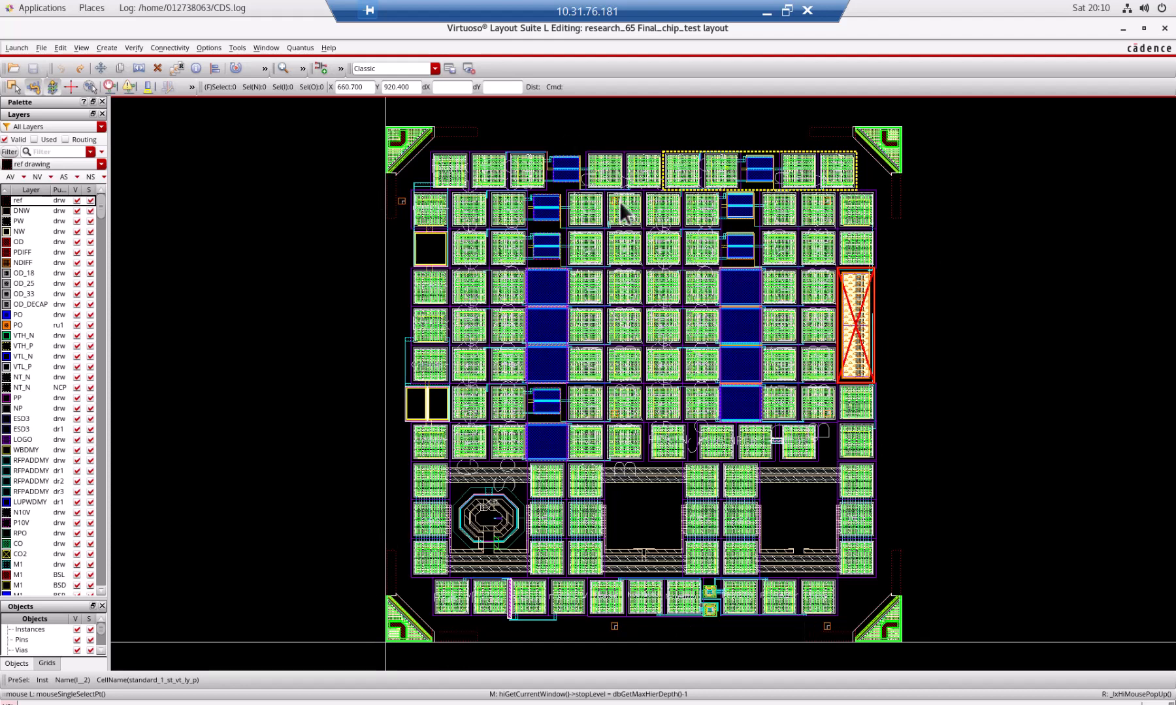
mouse_move(330, 303)
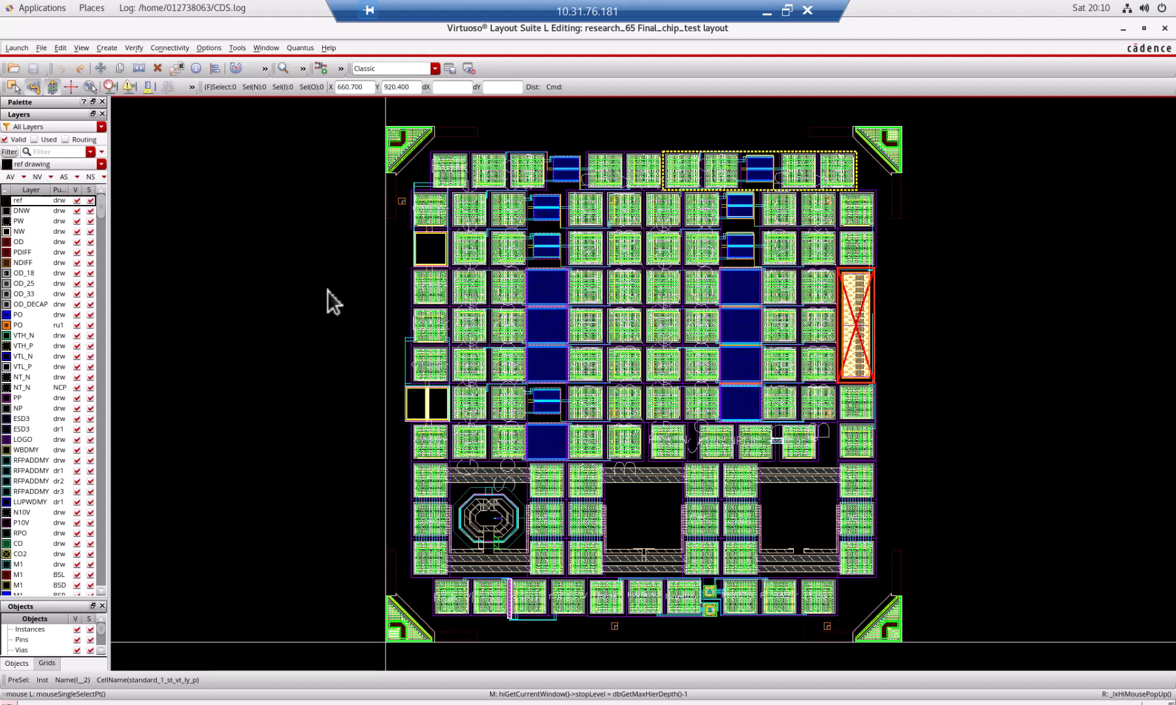
mouse_move(383, 319)
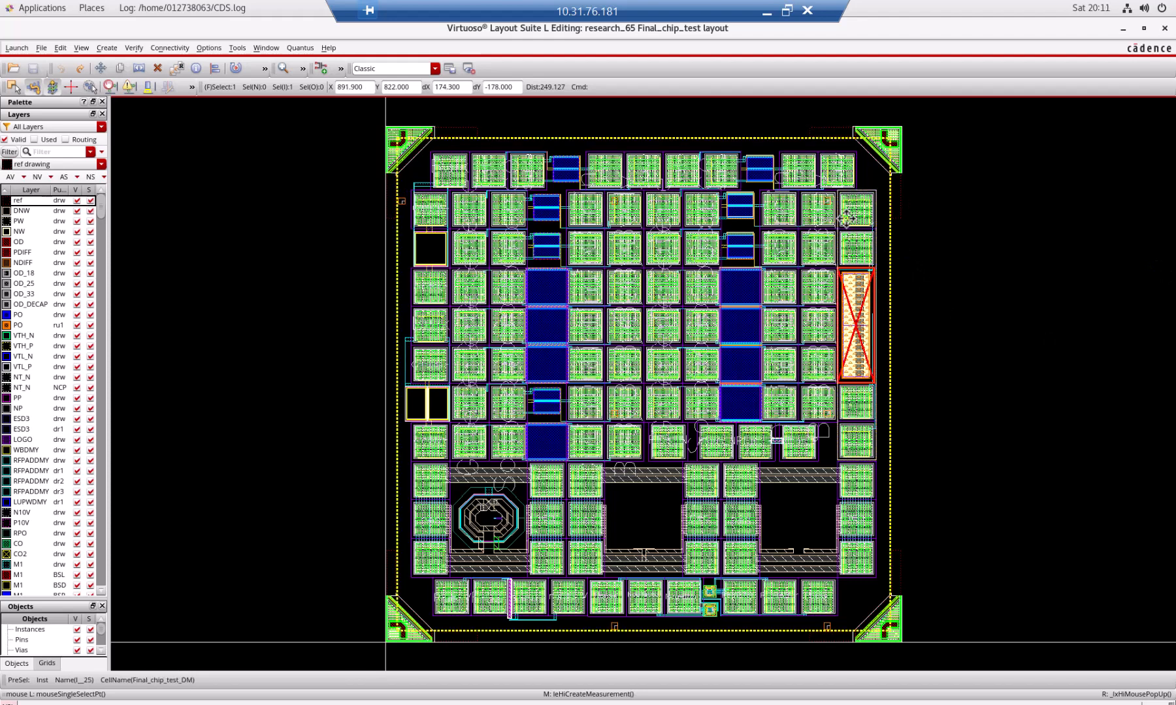
mouse_move(866, 397)
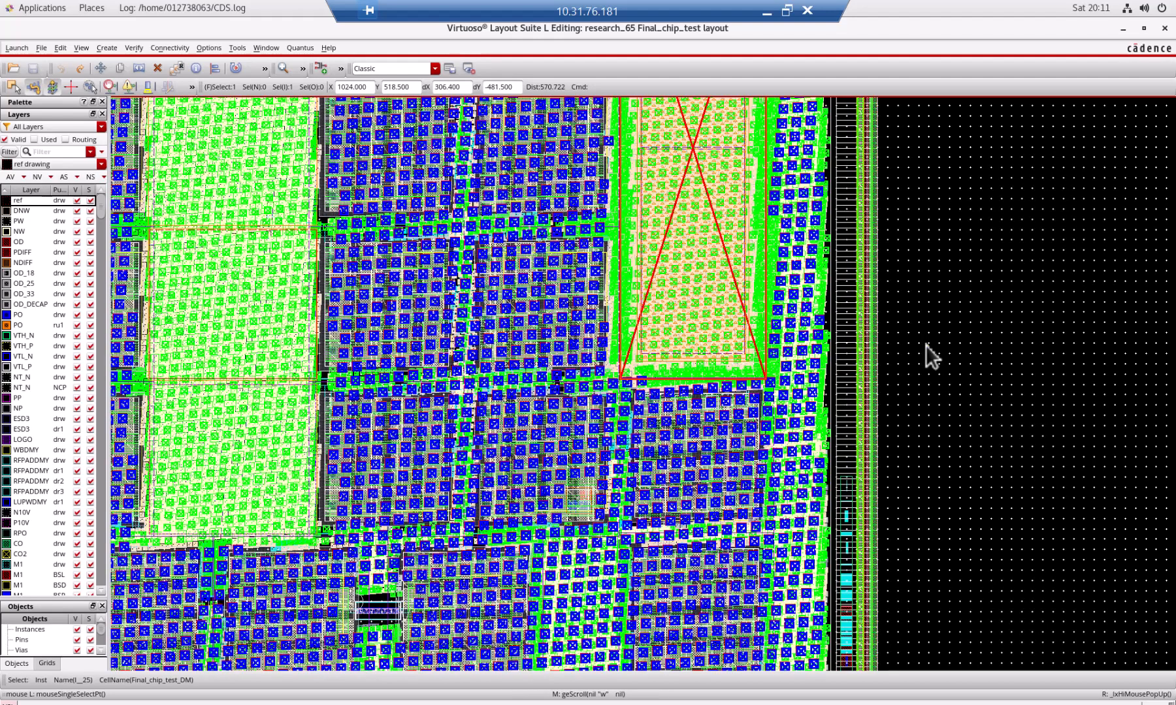
mouse_move(667, 270)
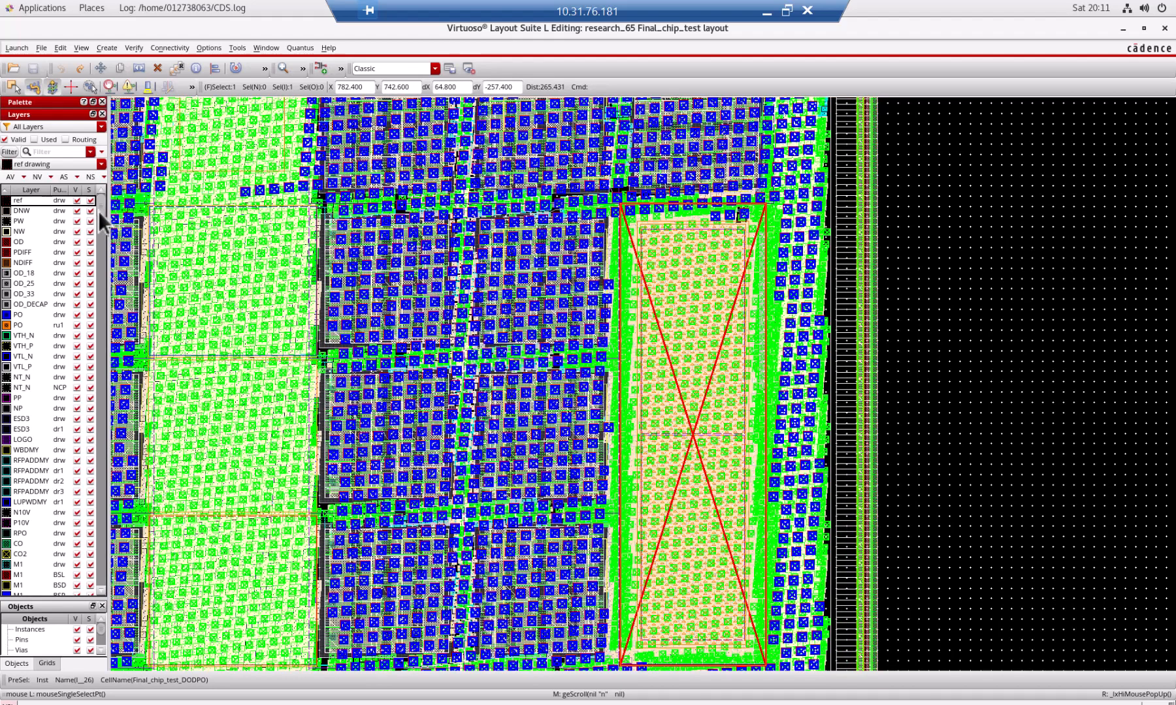
Zoom toward the die's right edge to see the dense fill and sealring.
scroll("down", 3)
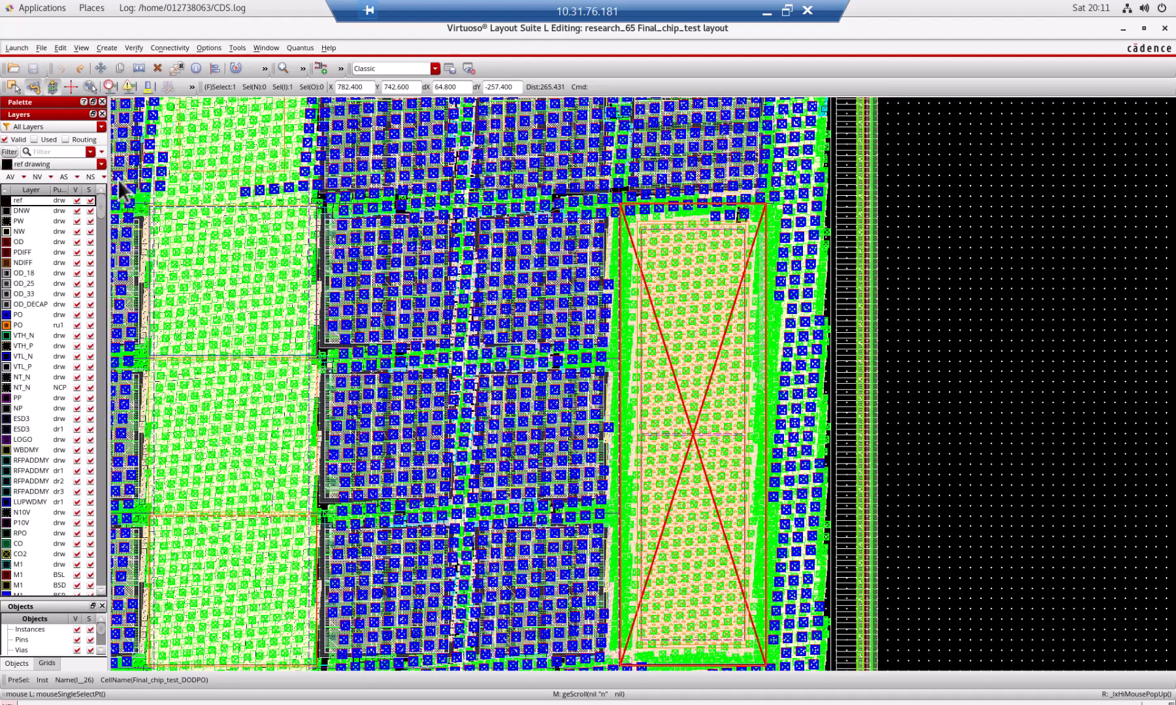
mouse_move(120, 359)
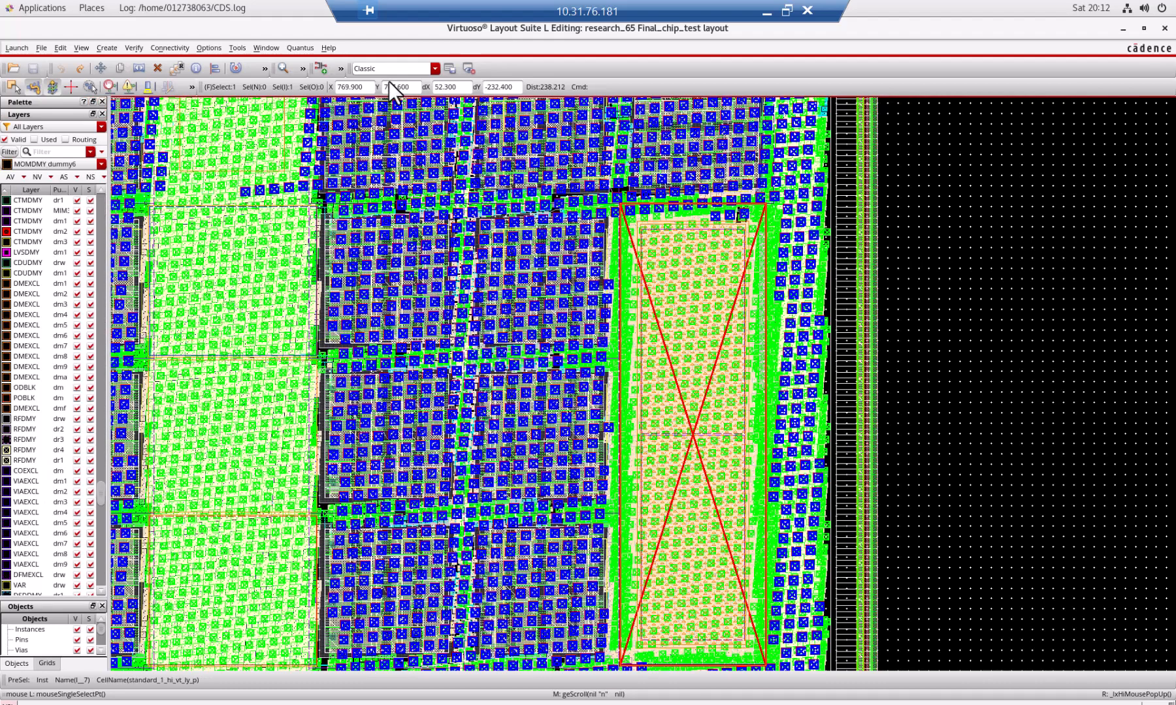
mouse_move(772, 247)
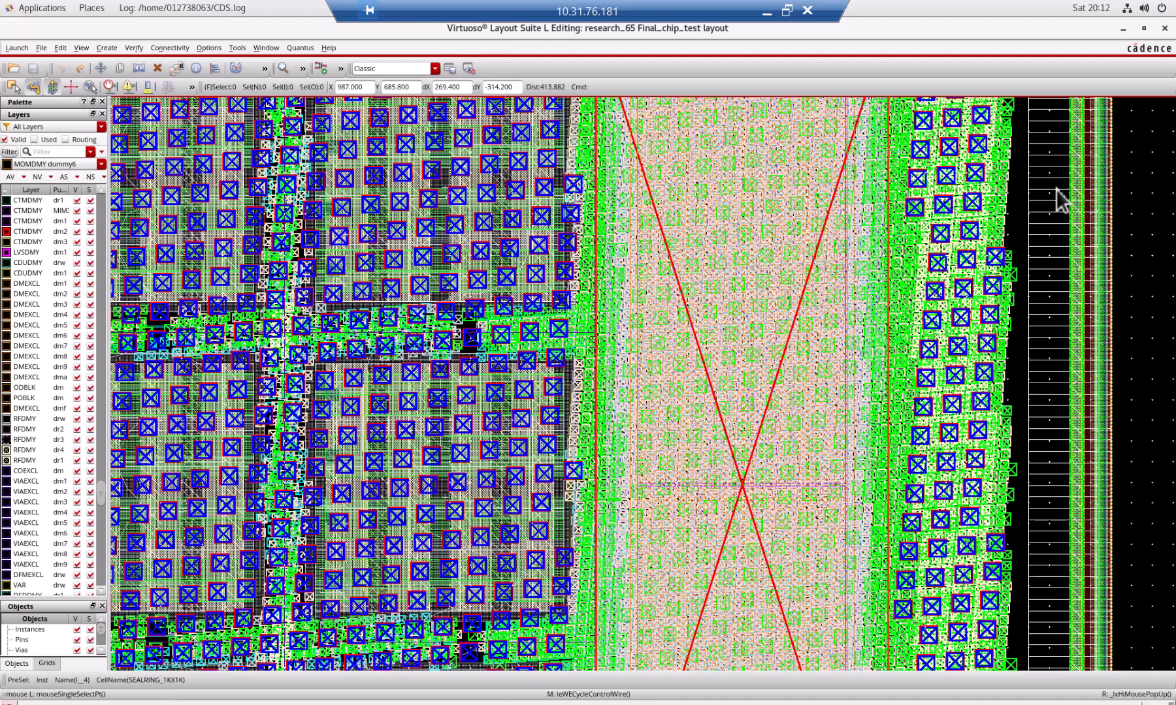
mouse_move(1159, 215)
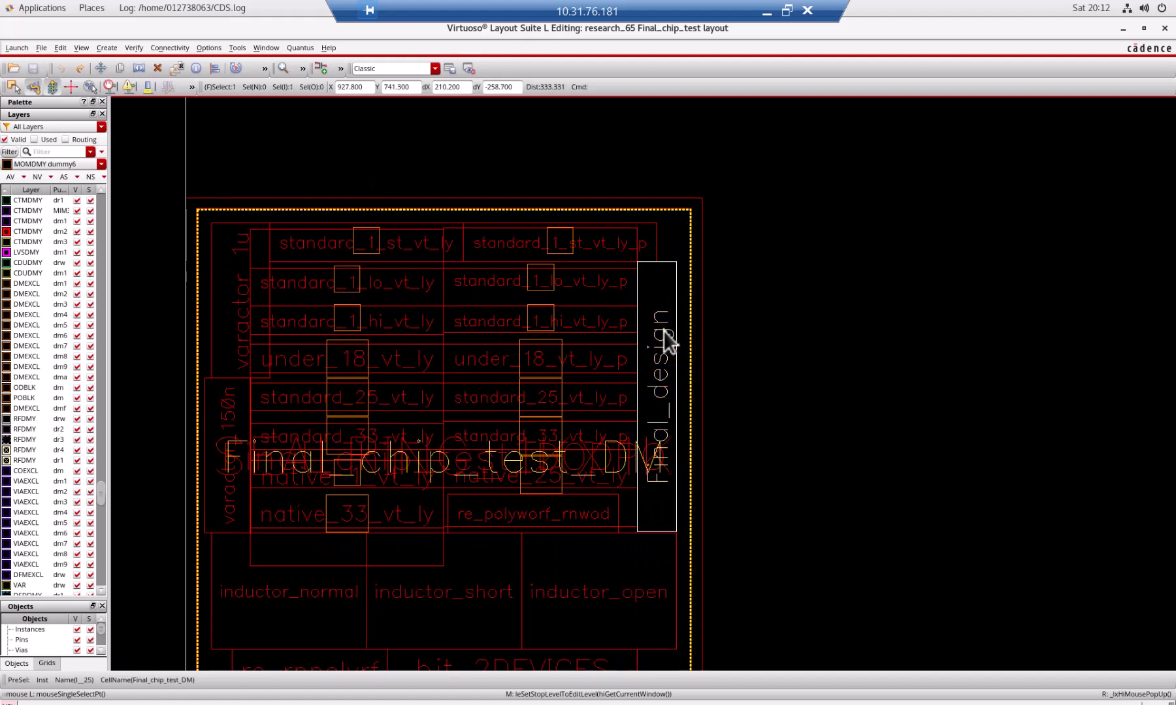
Descend into the Final_design instance via its context menu's Descend Edit.
right_click(662, 333)
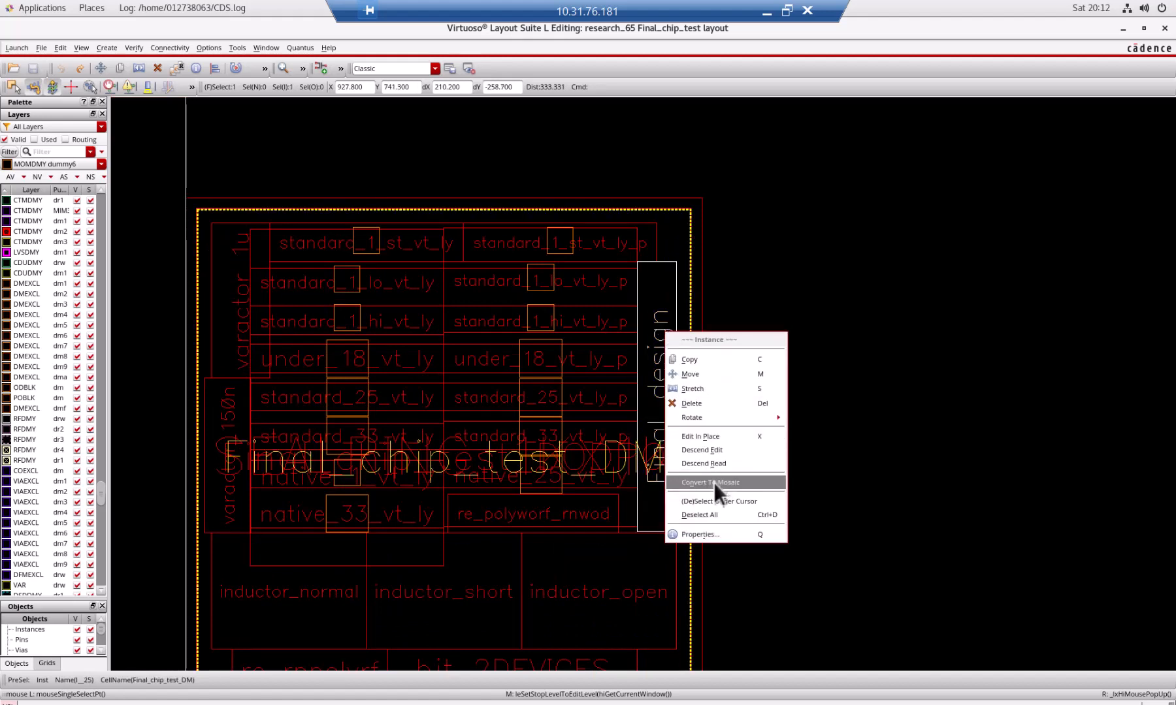
left_click(724, 461)
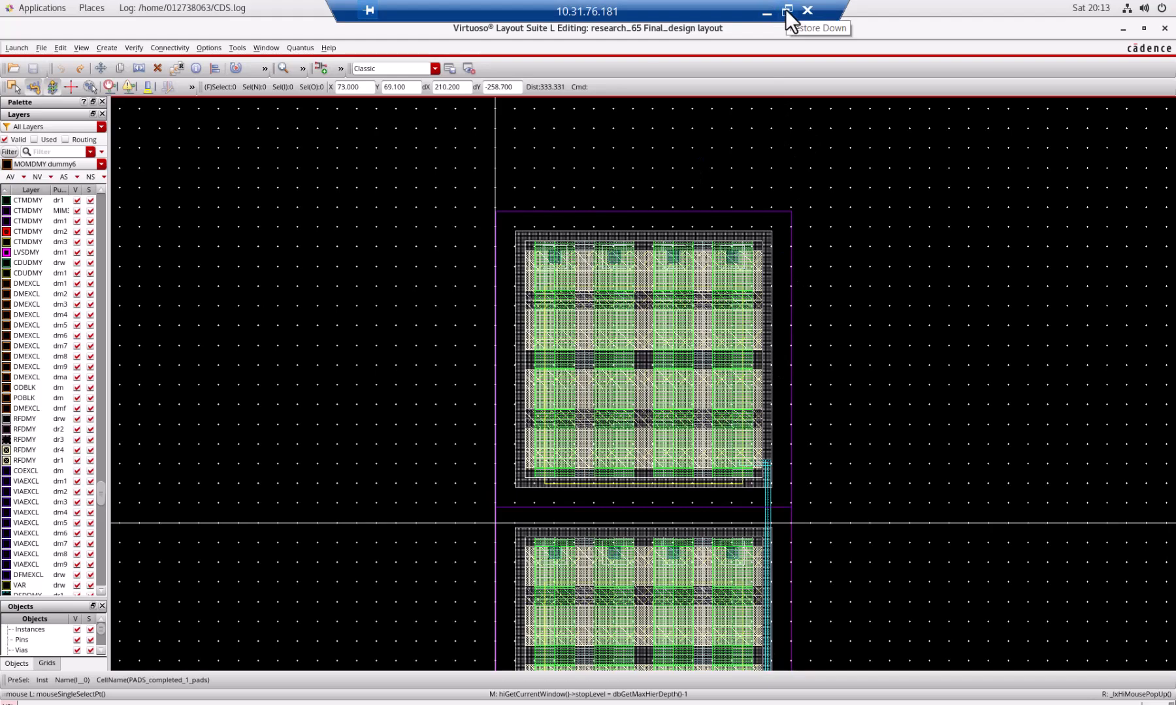
Start a fresh Paint canvas and pencil the surface line with source, gate and drain regions.
left_click(788, 10)
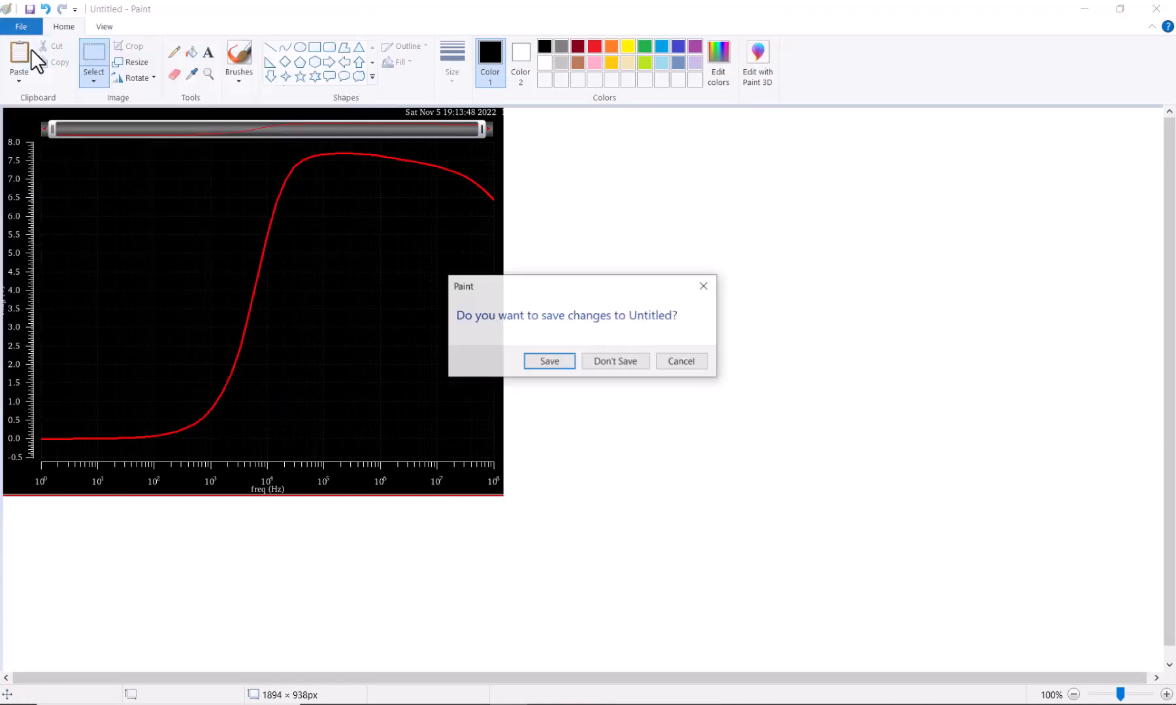
left_click(614, 360)
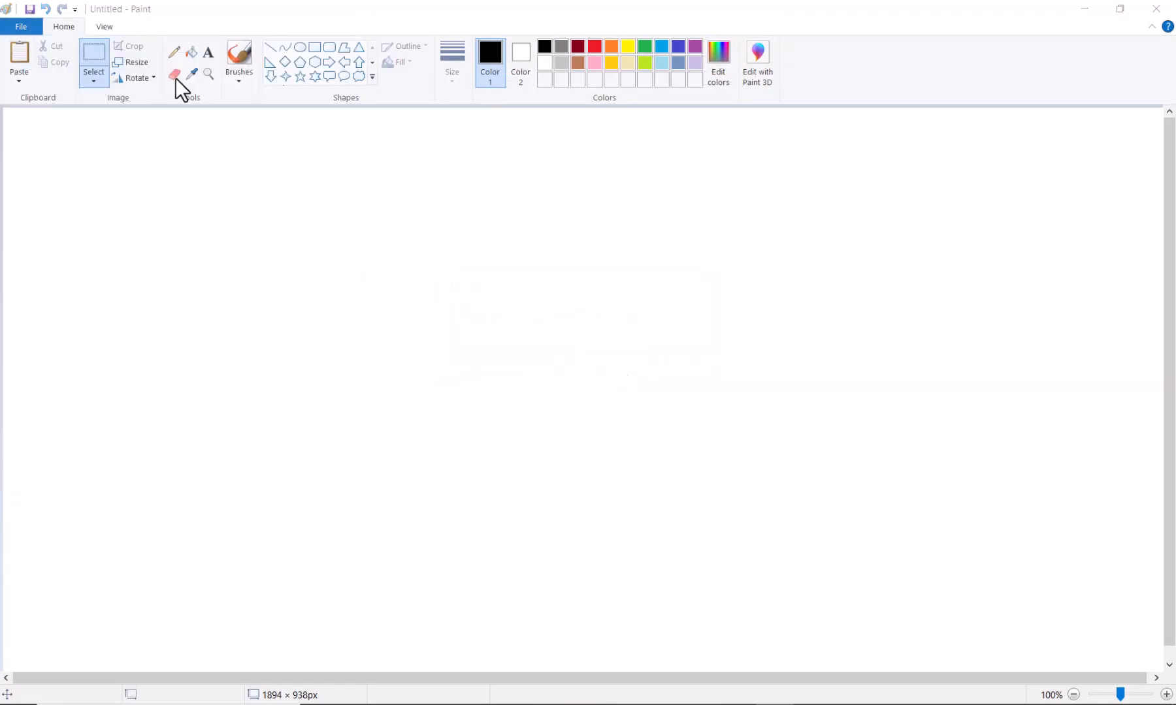
left_click(174, 52)
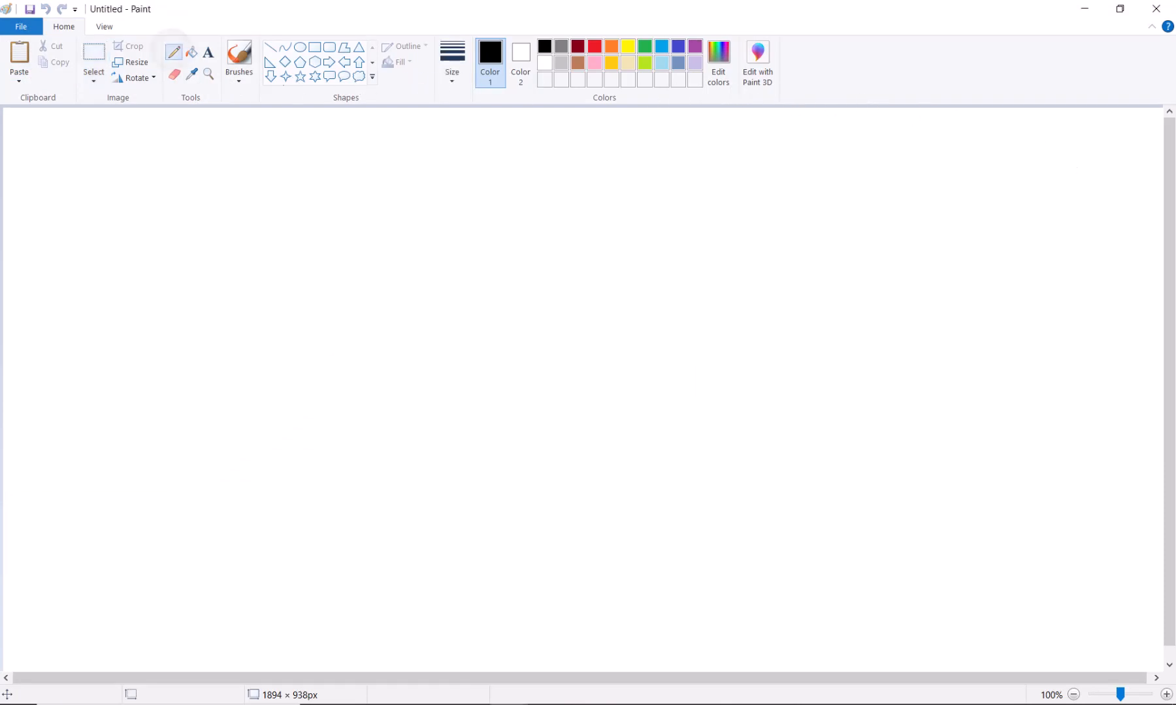
left_click_drag(155, 506, 893, 505)
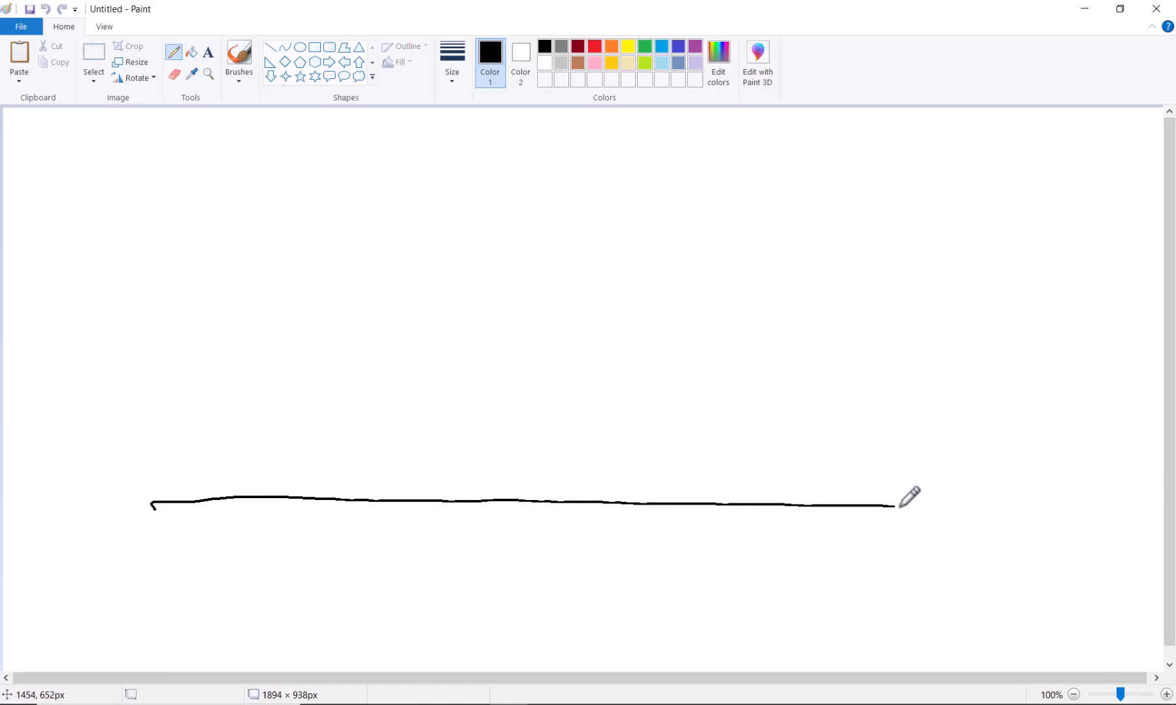
left_click_drag(922, 531, 952, 585)
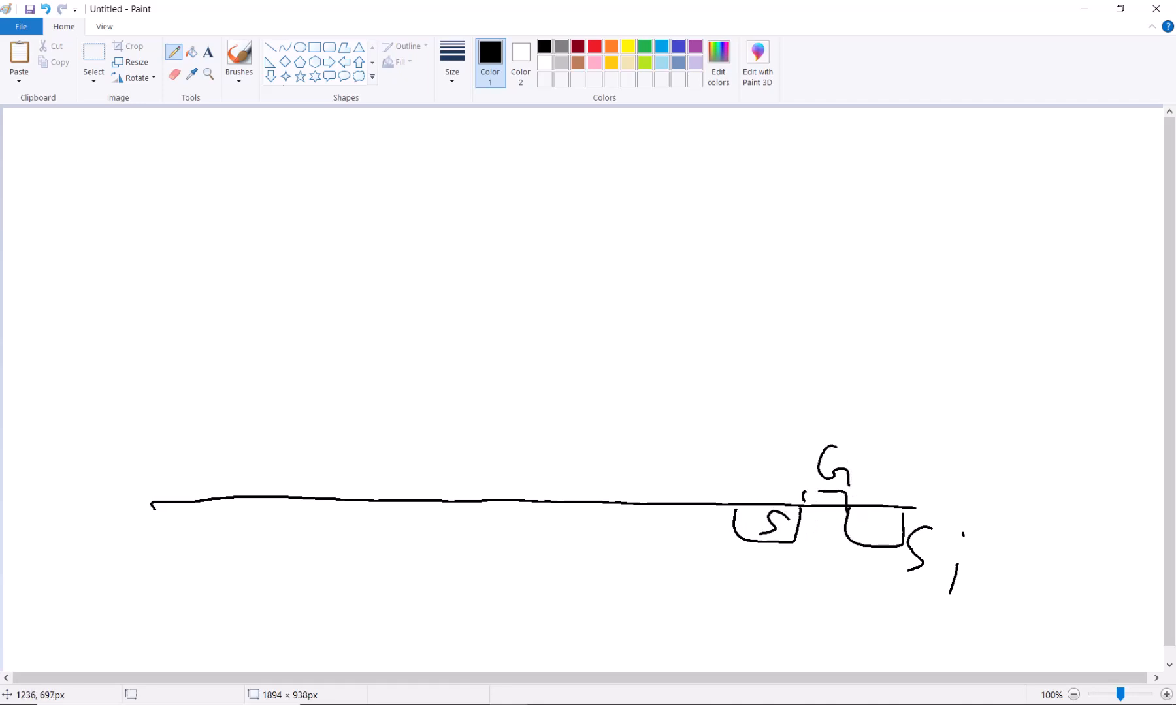
left_click_drag(871, 531, 896, 521)
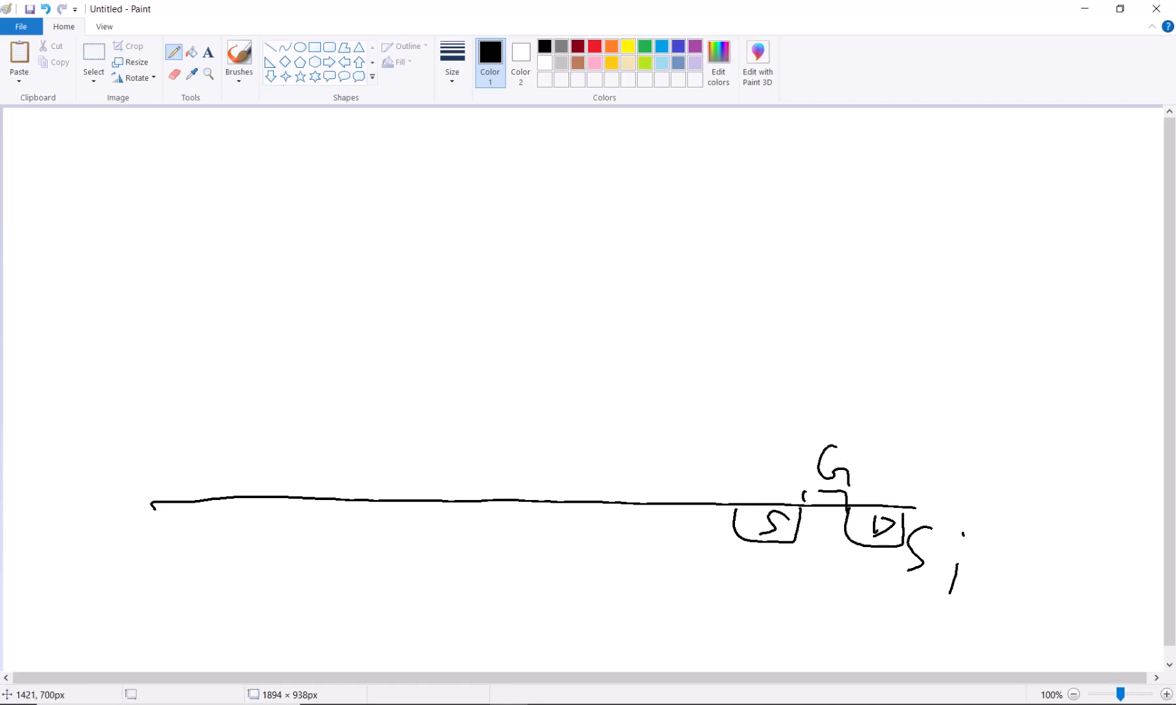
Draw the stacked upper layer lines with raised plates for M1, M2 and oxide.
left_click_drag(153, 426, 412, 414)
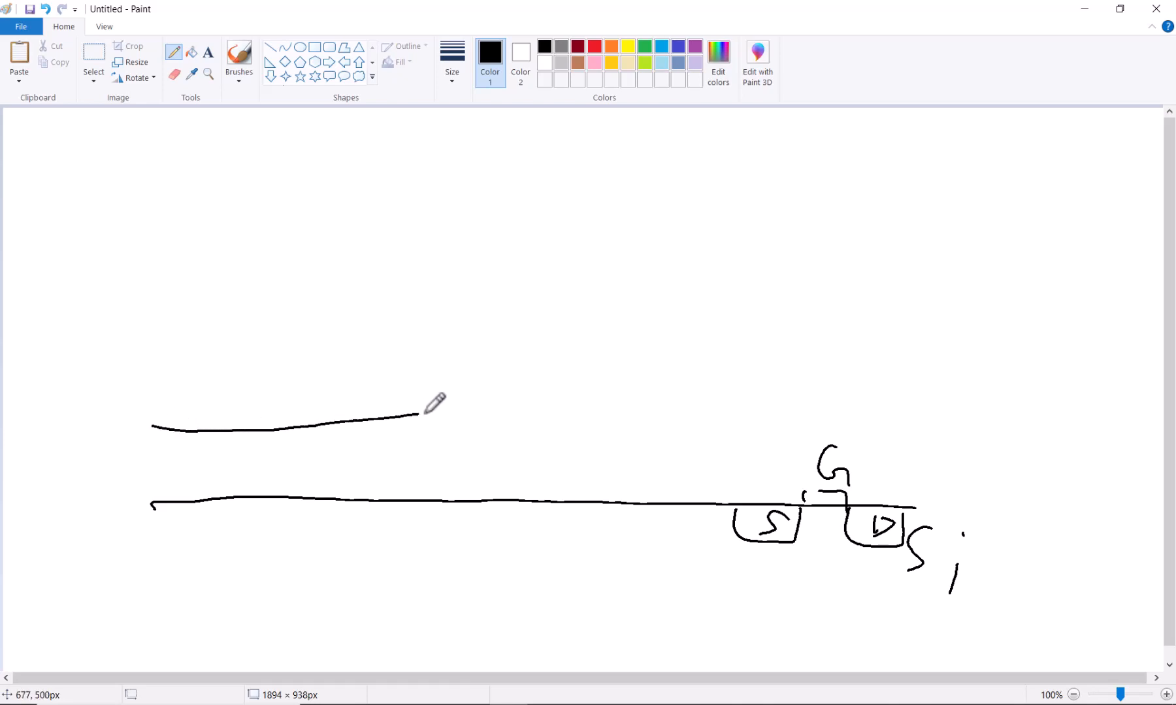
left_click_drag(431, 408, 1000, 430)
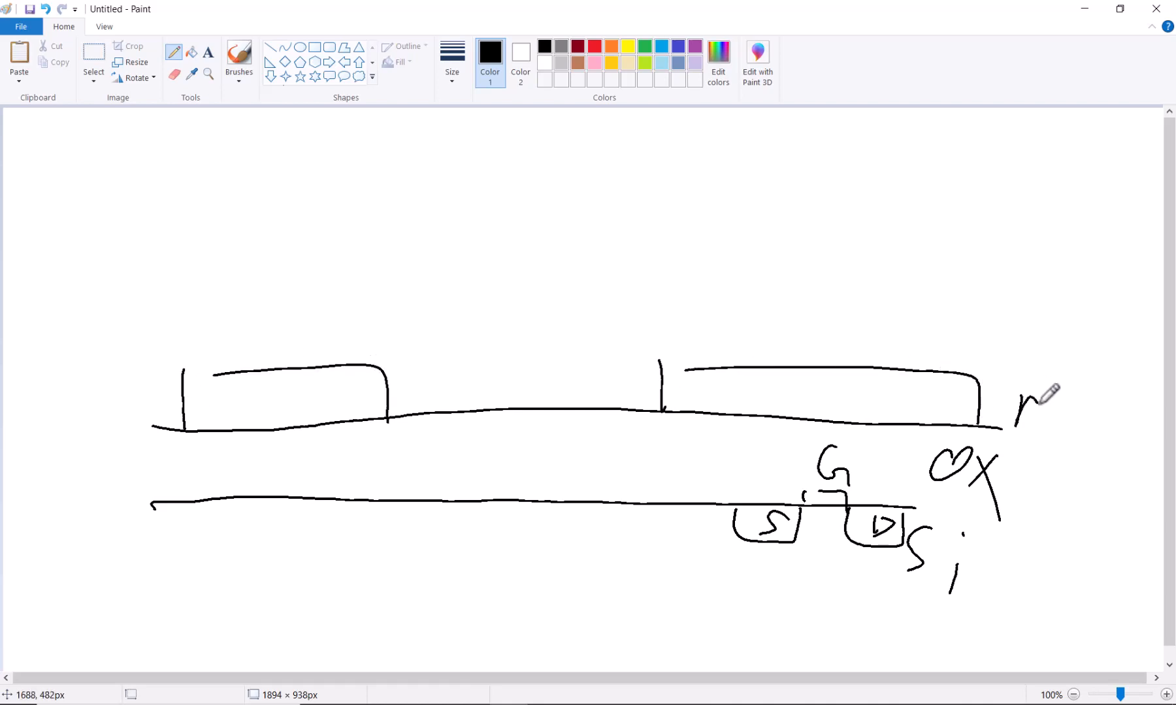
left_click_drag(128, 330, 787, 319)
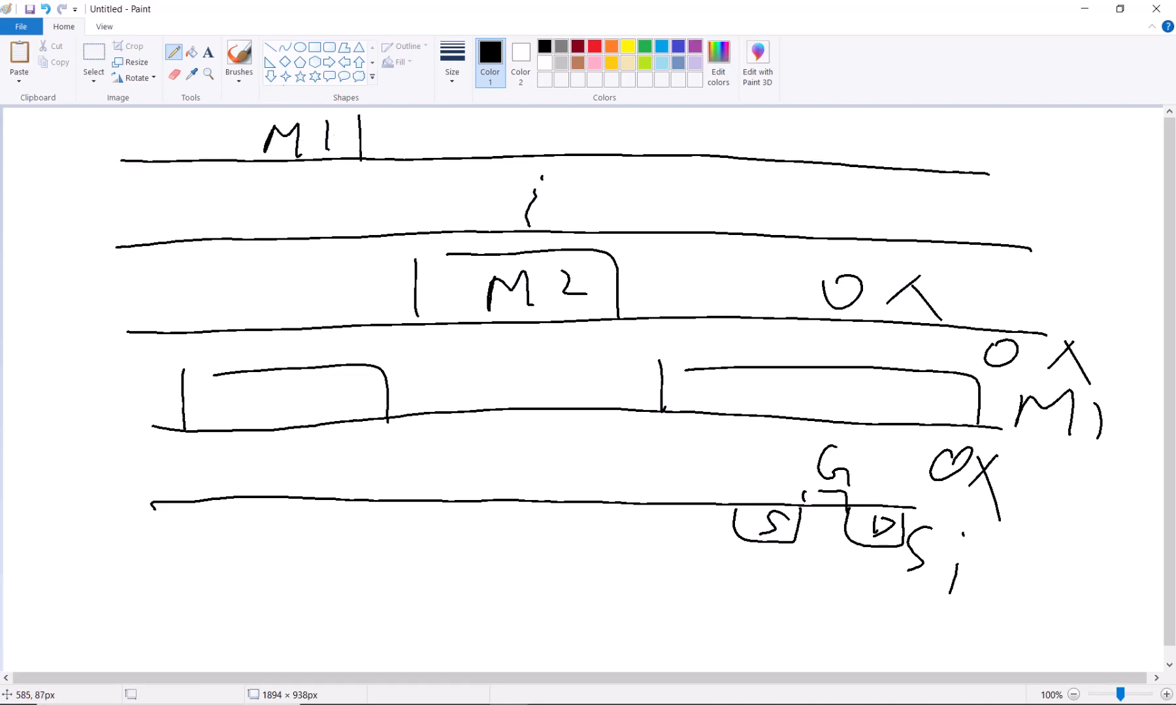
In red, label 75um on the top M1 and hatch the vias down through the M2 block.
left_click(594, 48)
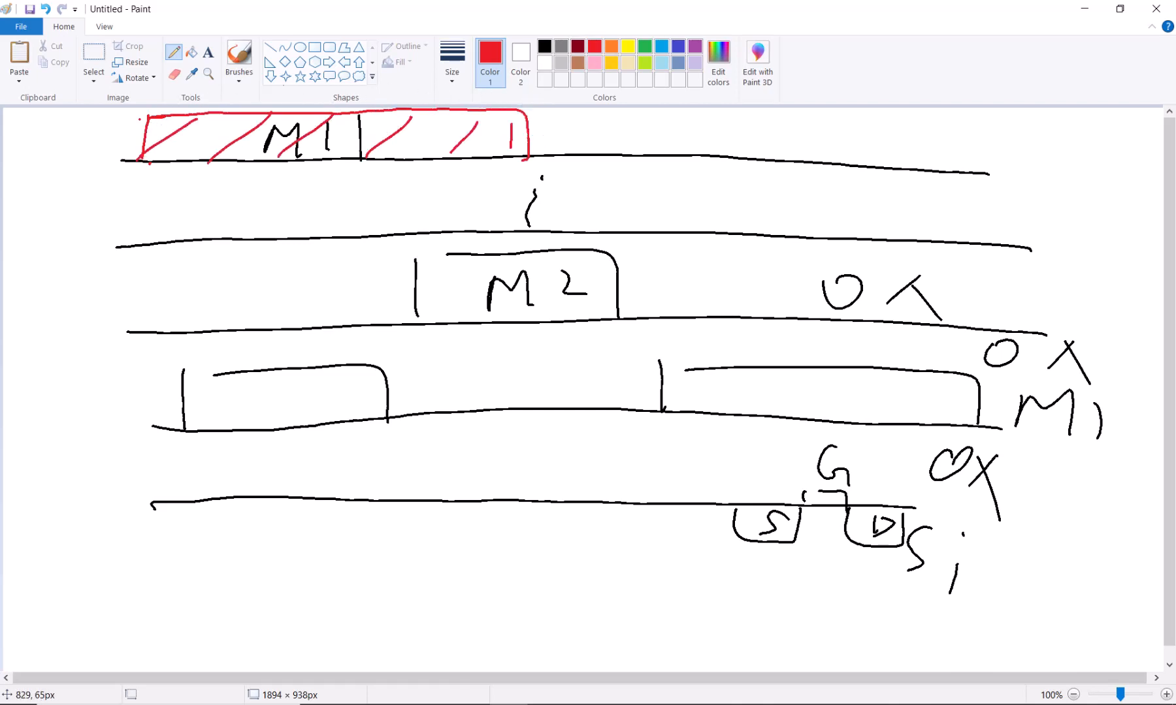
left_click_drag(577, 142, 705, 134)
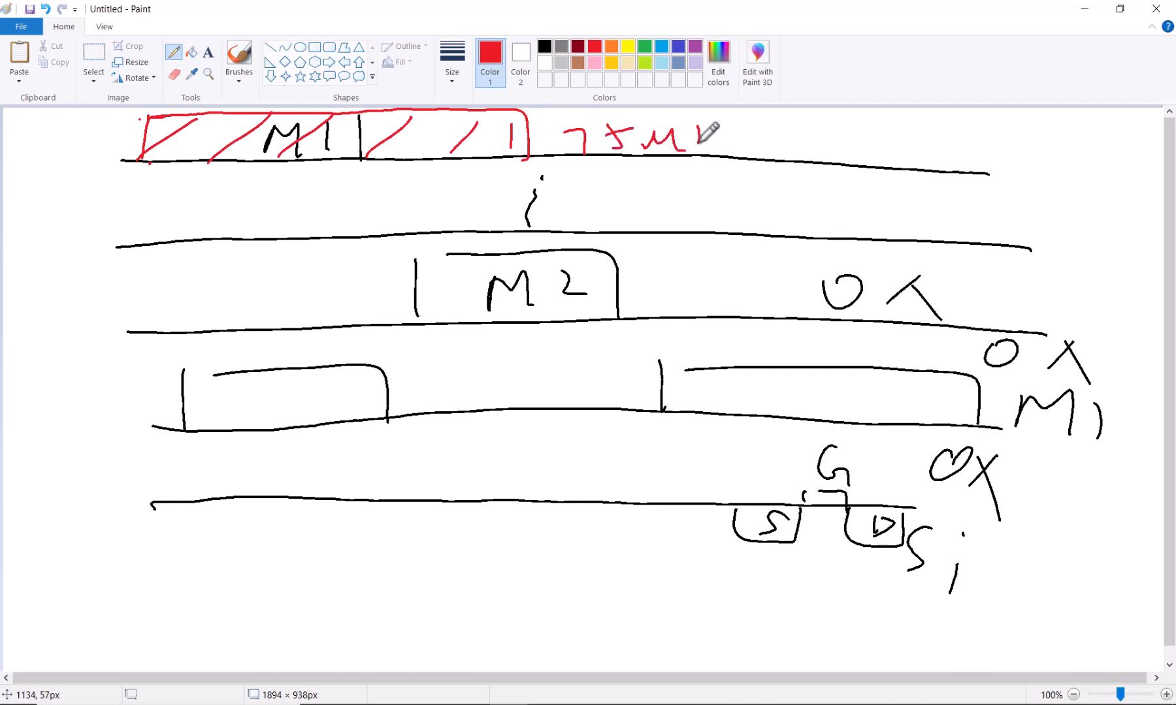
left_click_drag(690, 130, 738, 158)
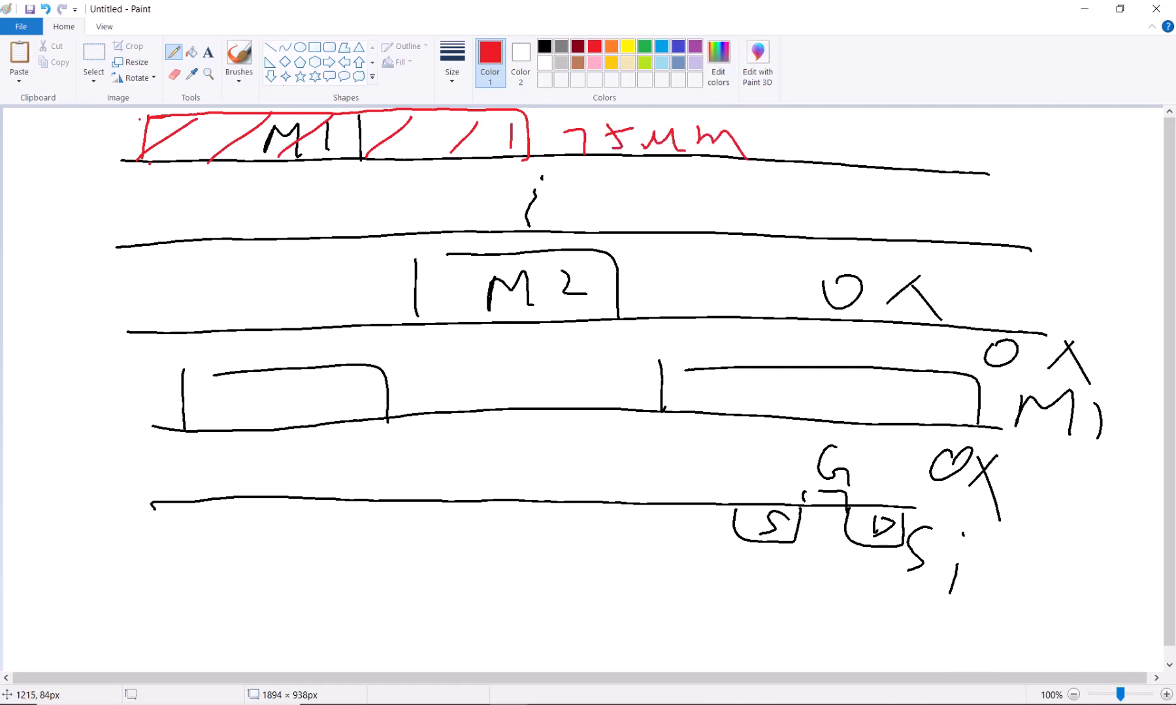
left_click_drag(288, 161, 297, 254)
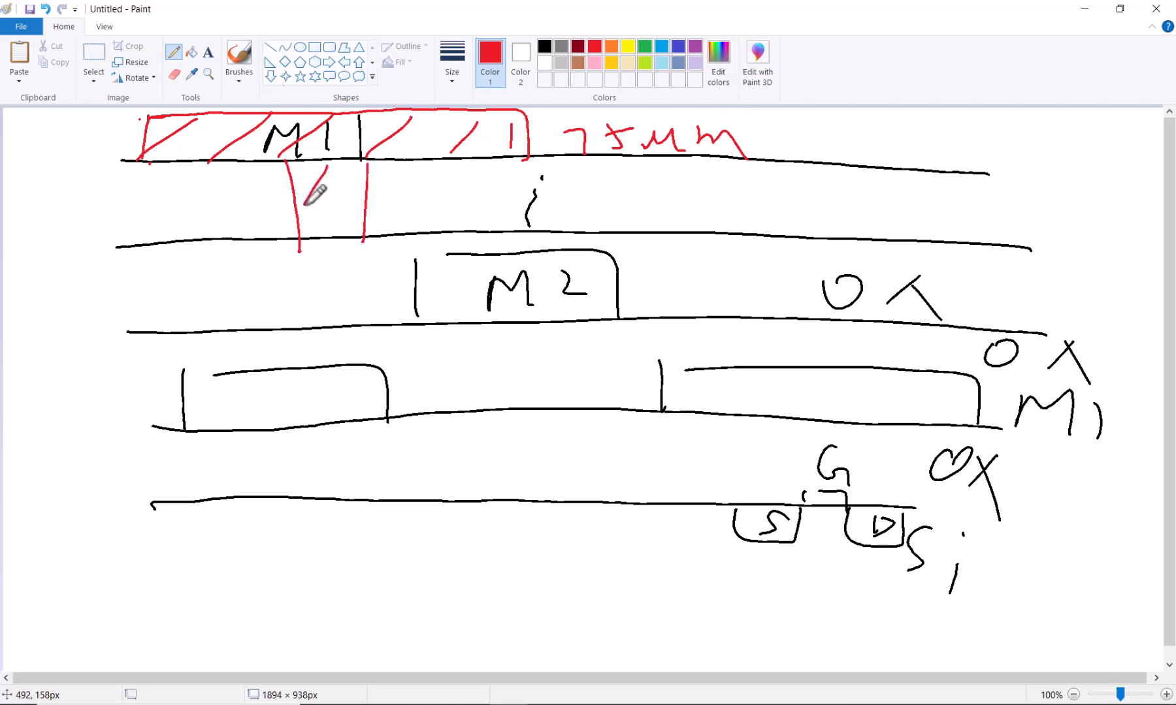
left_click_drag(151, 247, 405, 318)
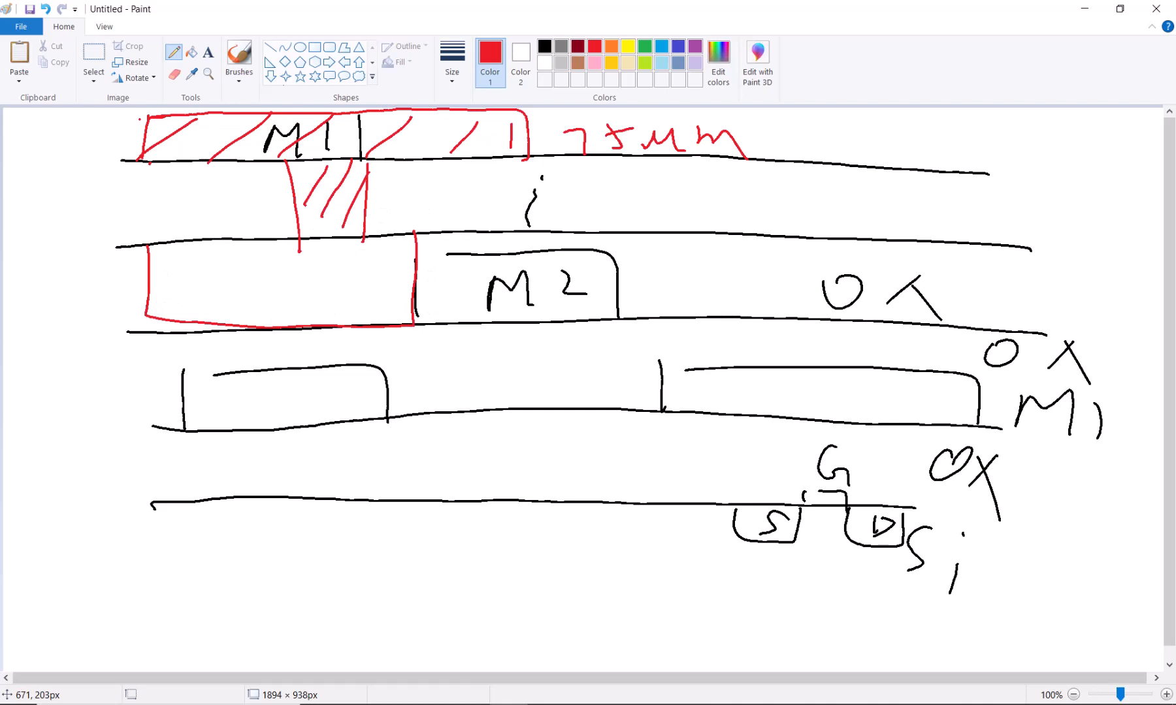
left_click_drag(255, 271, 375, 307)
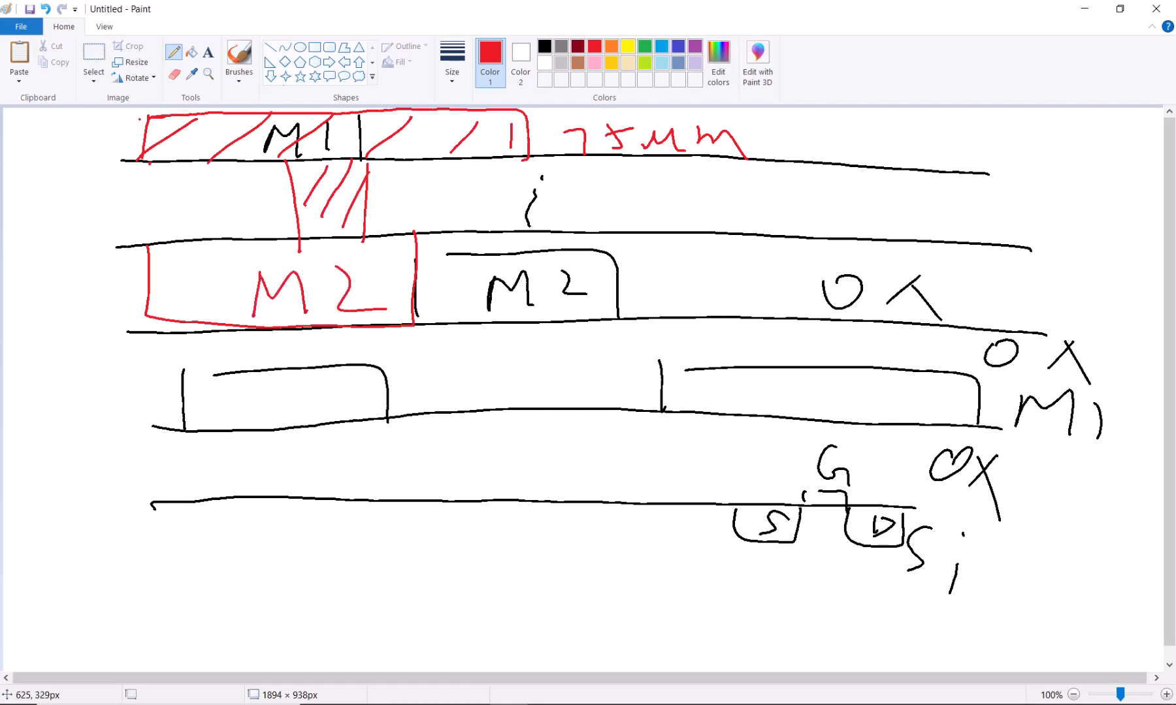
left_click_drag(267, 337, 284, 382)
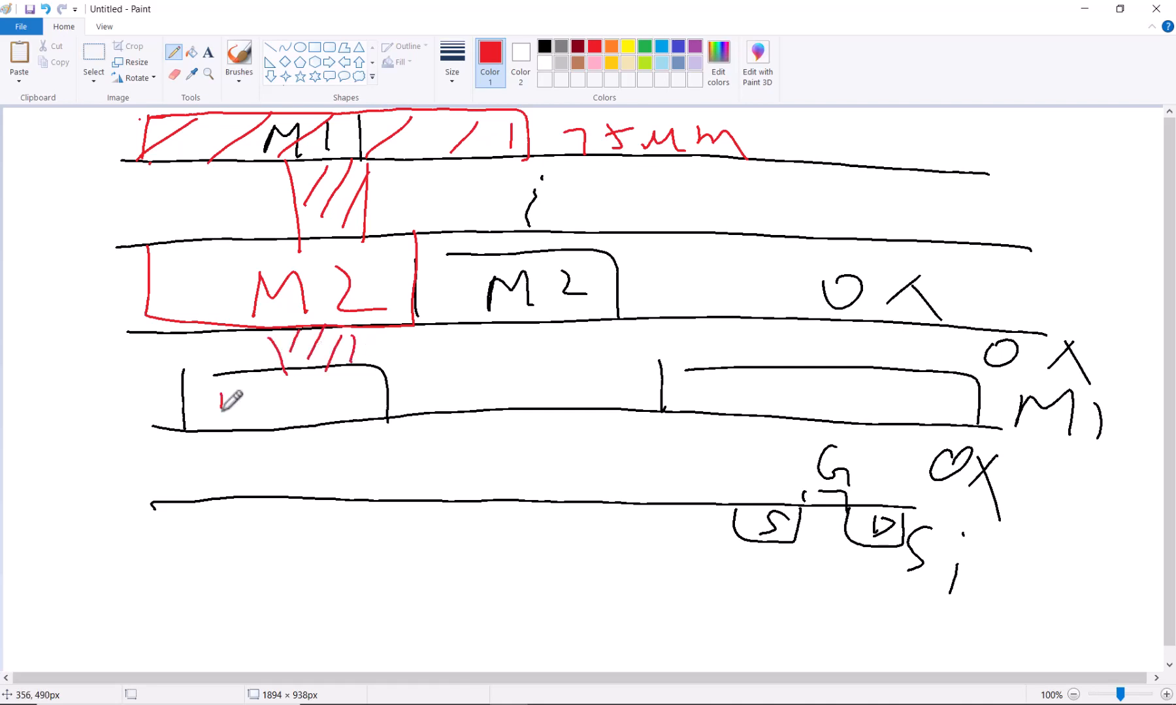
Hatch the lower M1 strip and gate contact in red, then link the path with a green line.
left_click_drag(211, 405, 300, 405)
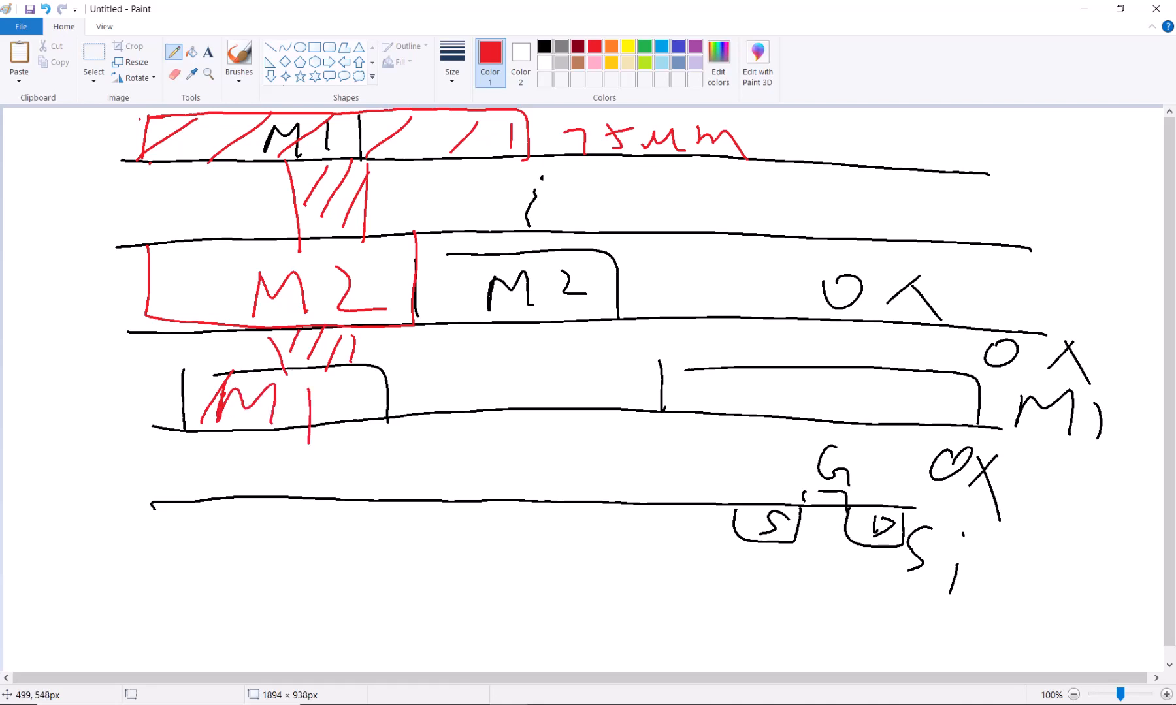
left_click_drag(184, 373, 465, 352)
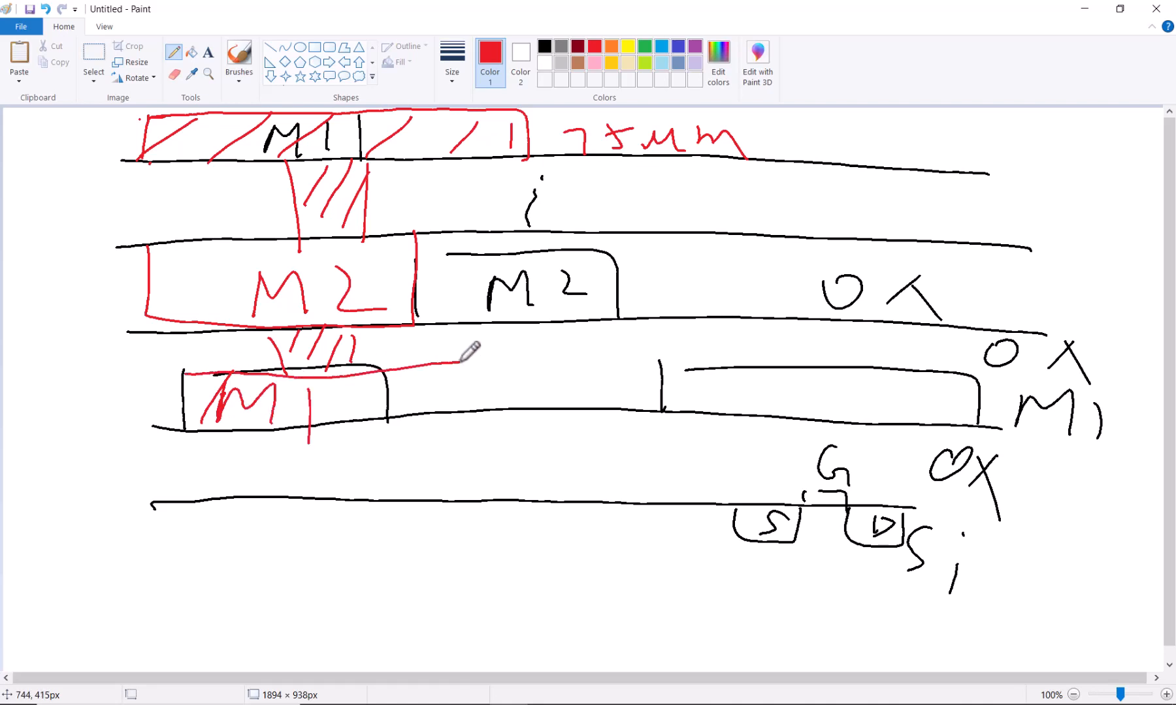
left_click_drag(461, 362, 716, 368)
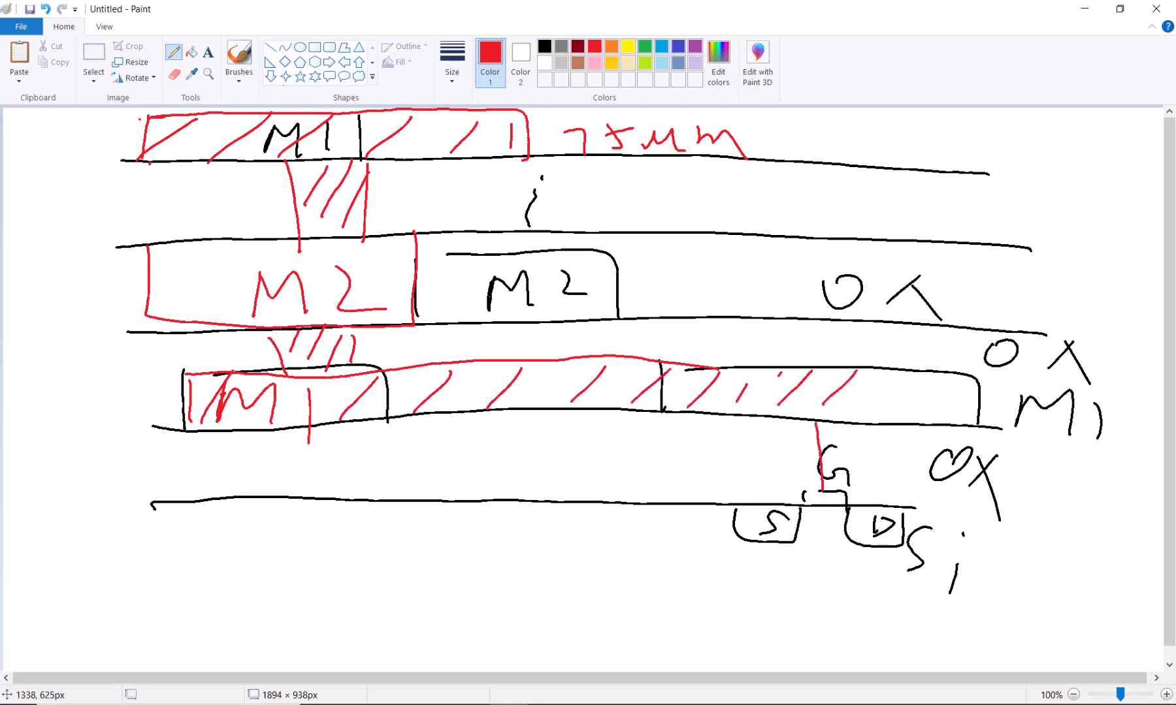
left_click_drag(848, 432, 818, 483)
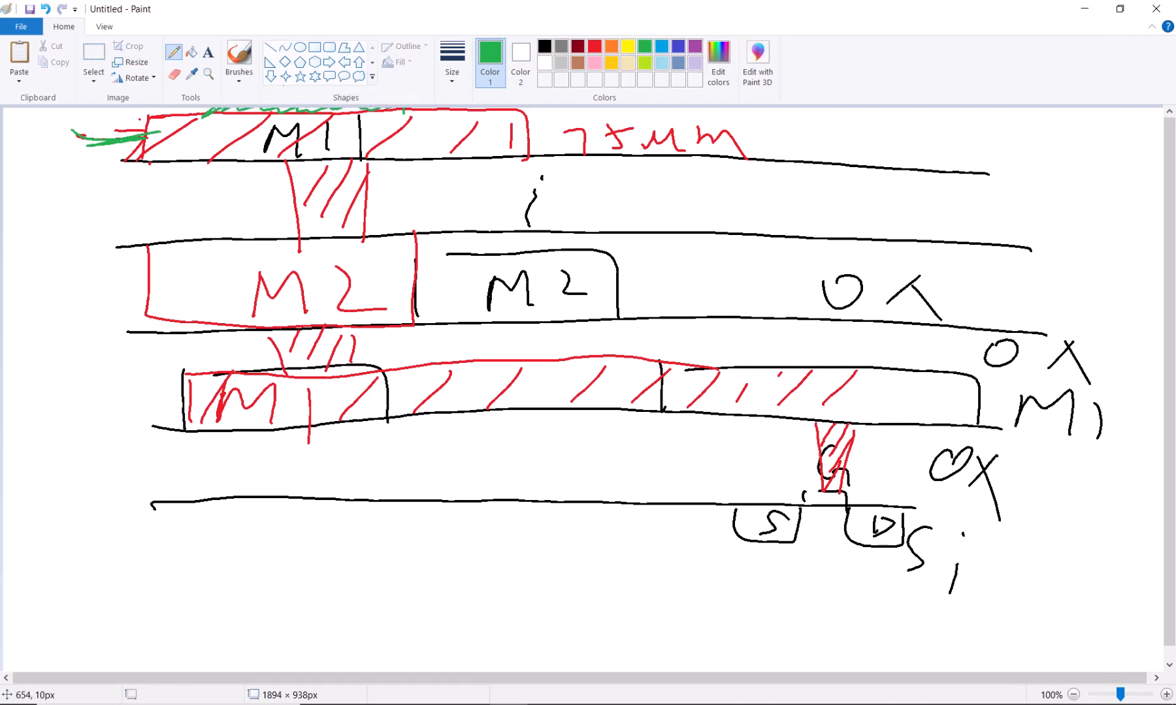
left_click_drag(327, 120, 337, 374)
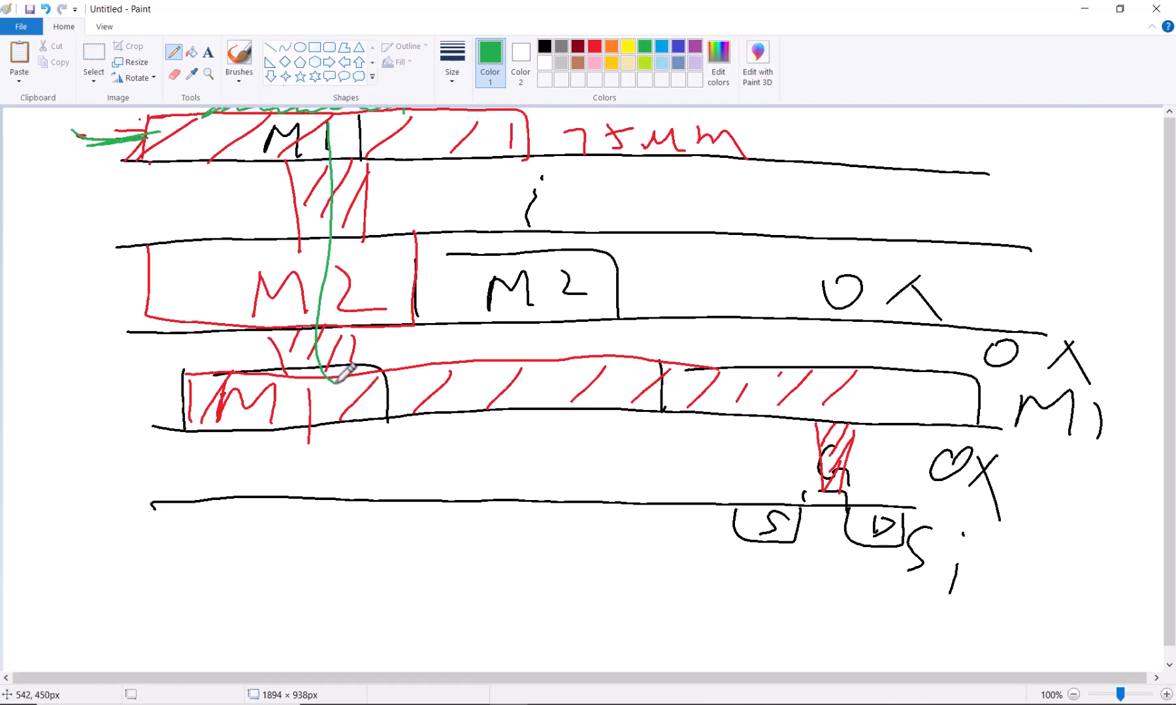
left_click_drag(331, 382, 832, 495)
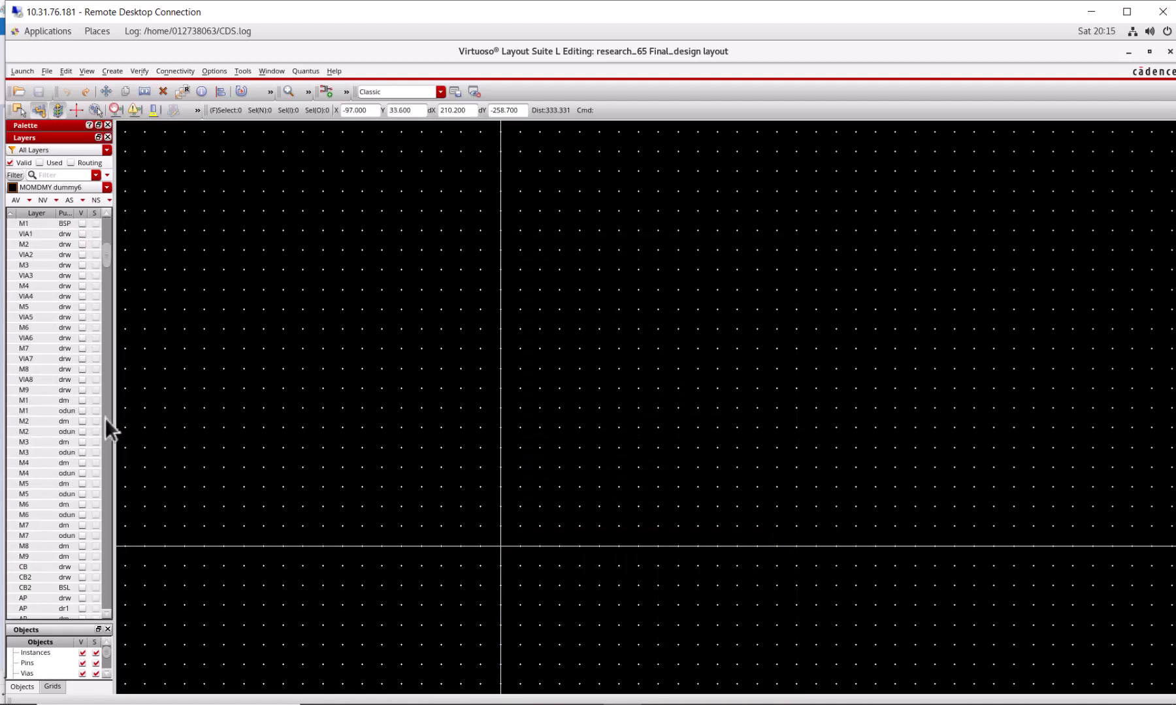
mouse_move(60, 255)
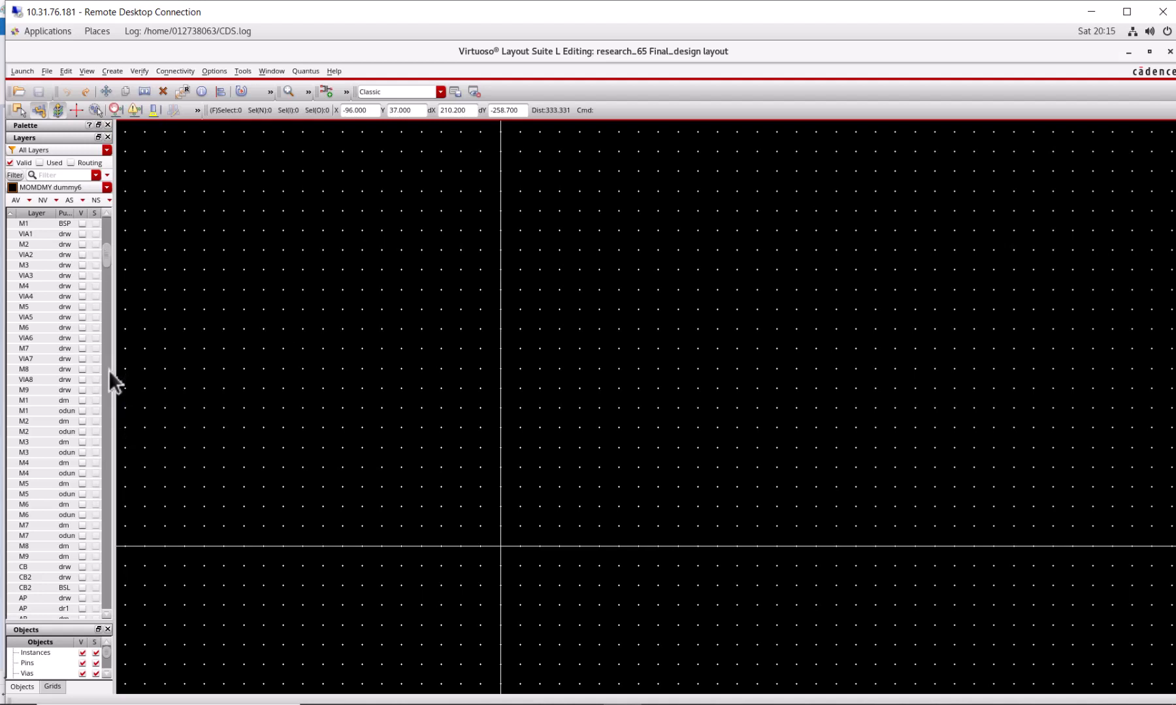
mouse_move(87, 576)
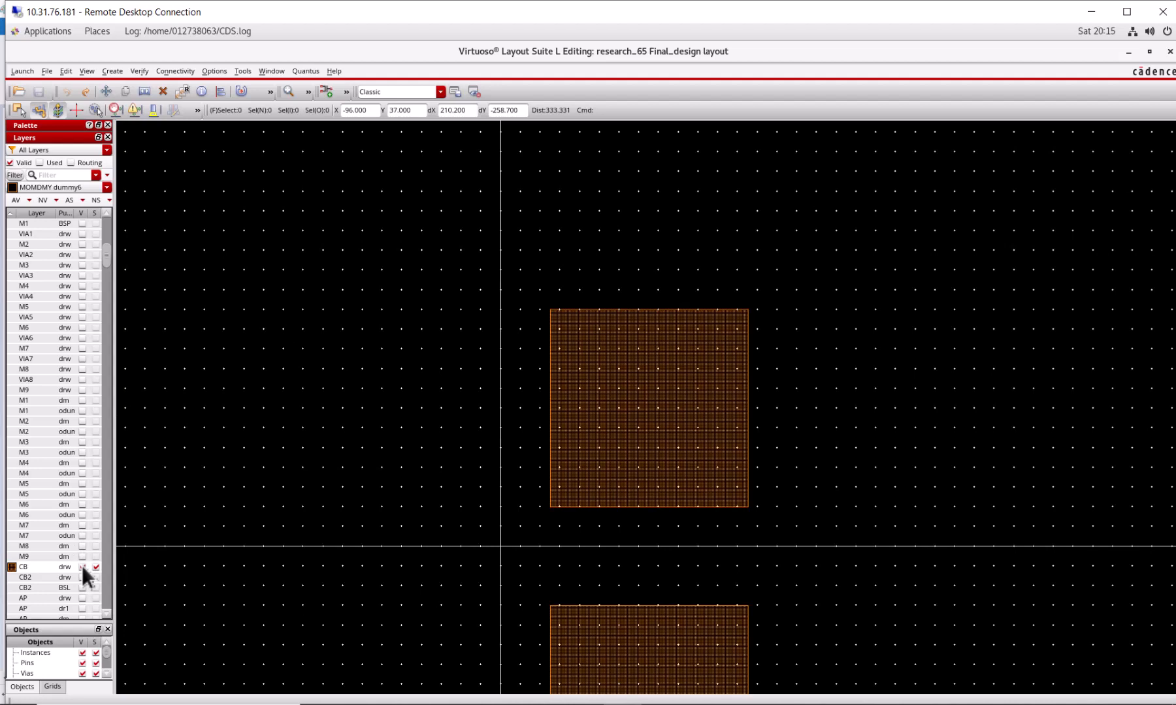
Make the C8 capacitor plates and the top M9 metal fingers with vias visible.
left_click(25, 557)
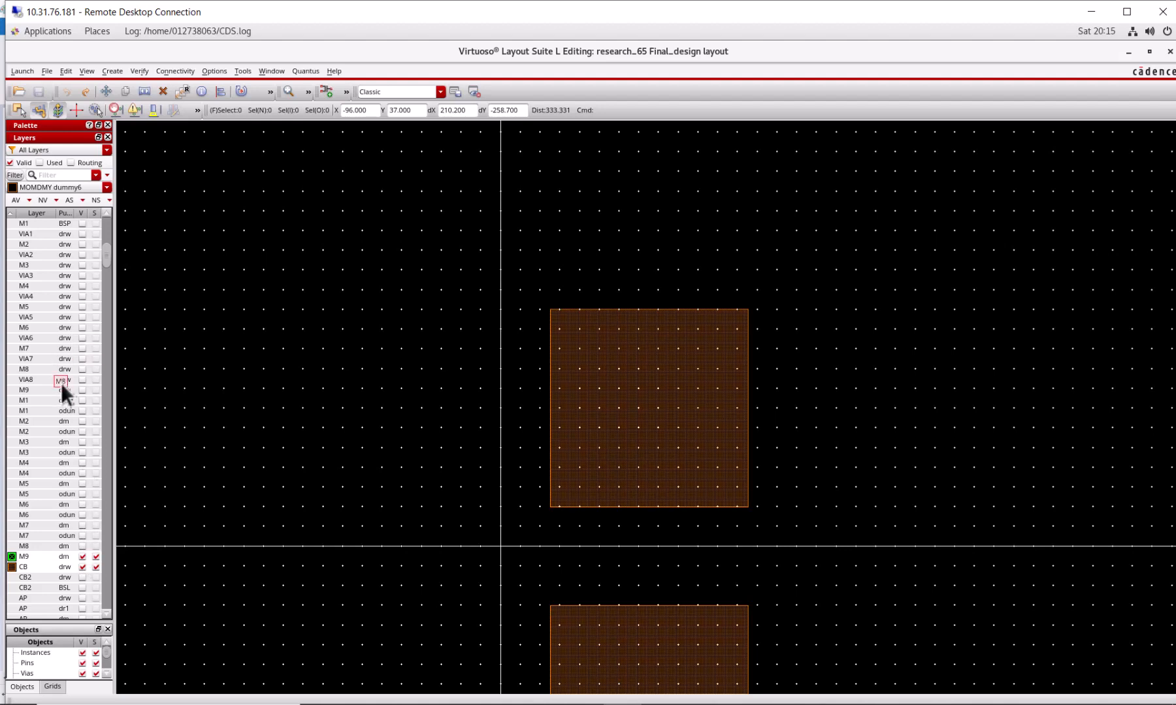
left_click(83, 391)
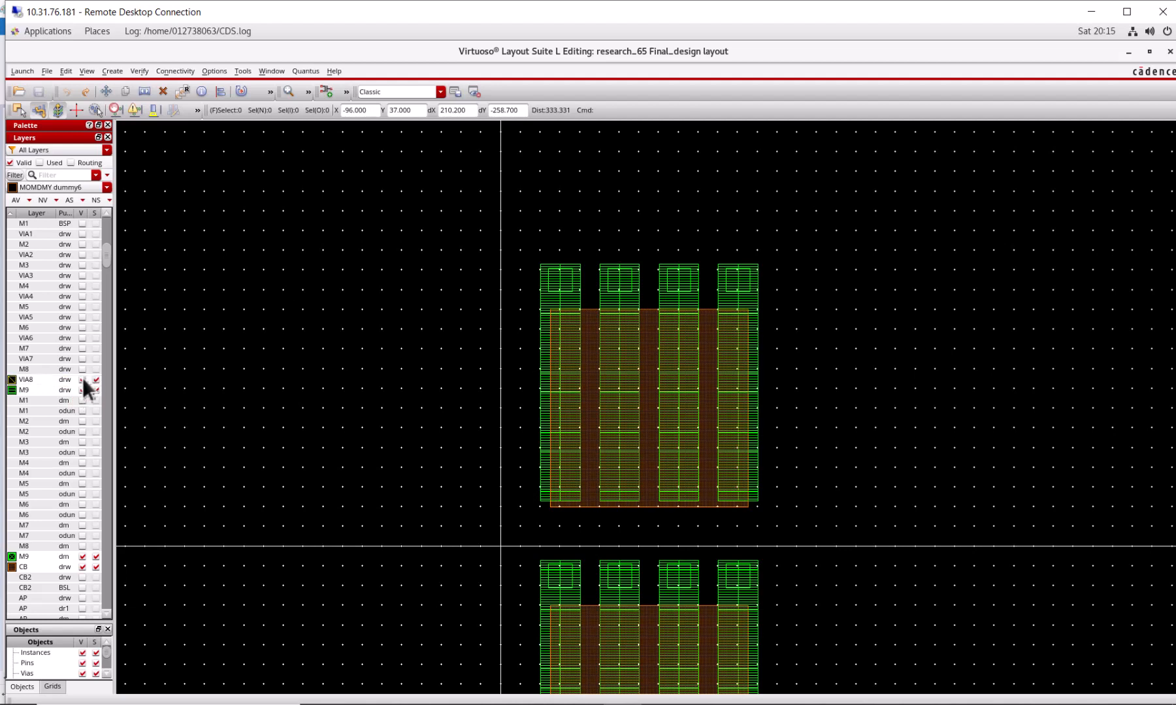
mouse_move(85, 379)
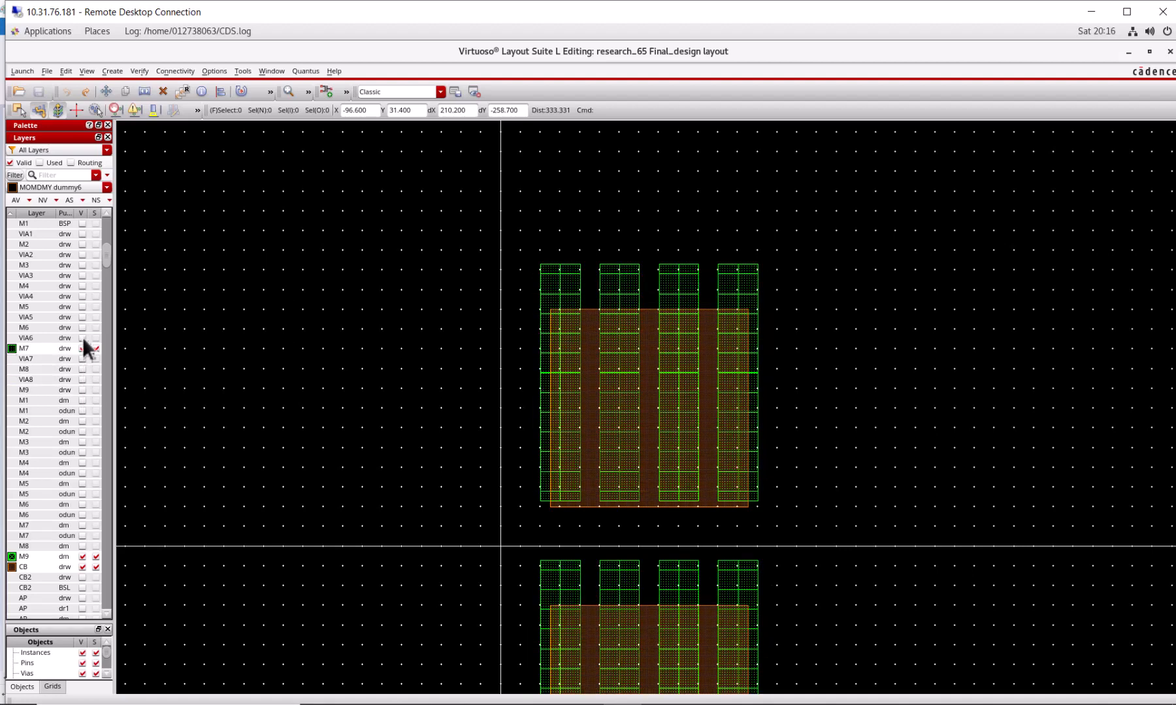
Toggle M6, M7, M4, M2 and M1 visibility so M2 strips and M1 columns show over the plates.
left_click(83, 328)
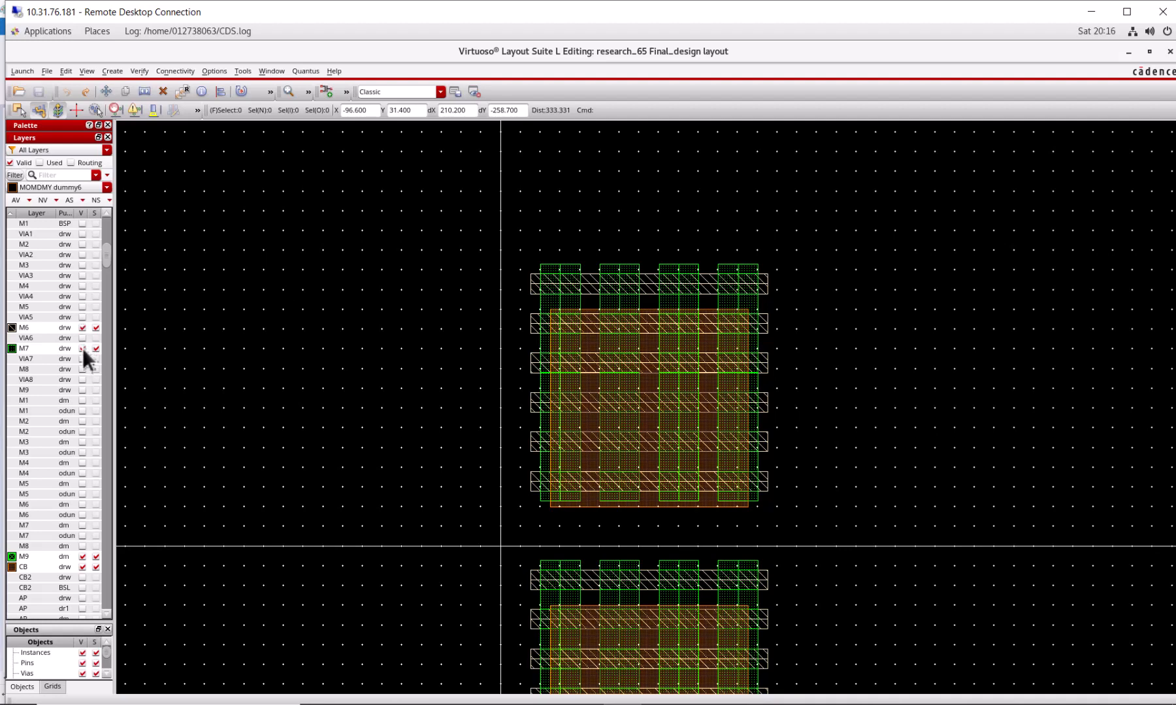
left_click(81, 347)
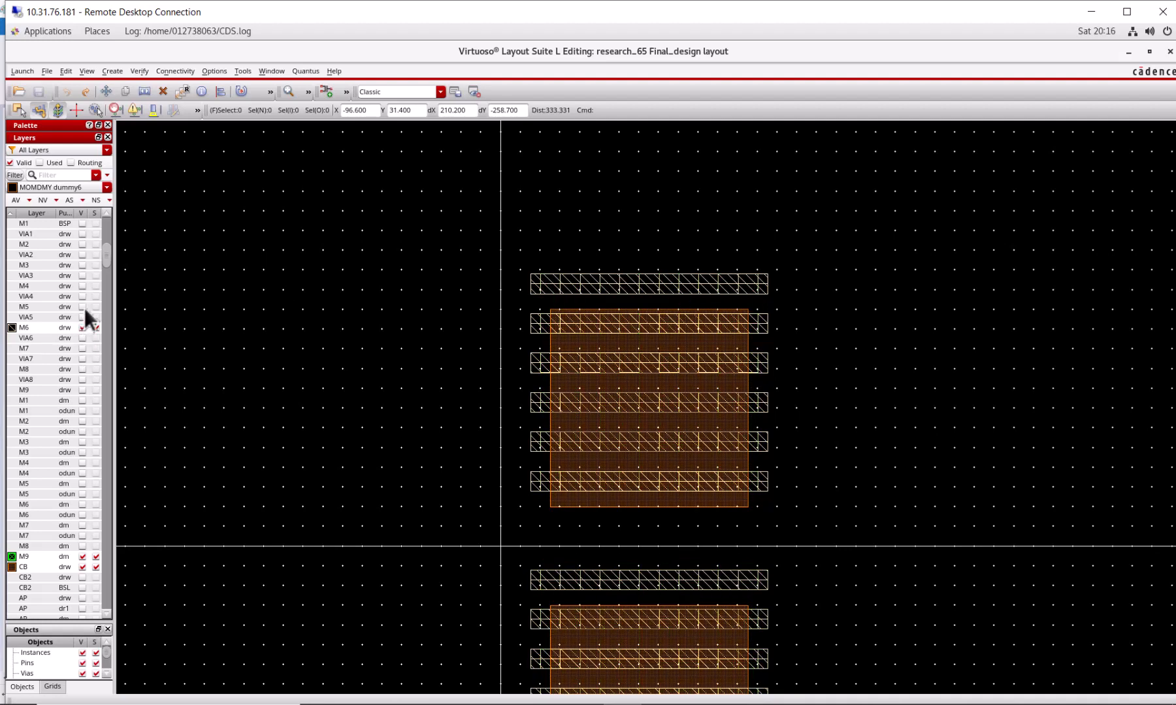
left_click(81, 307)
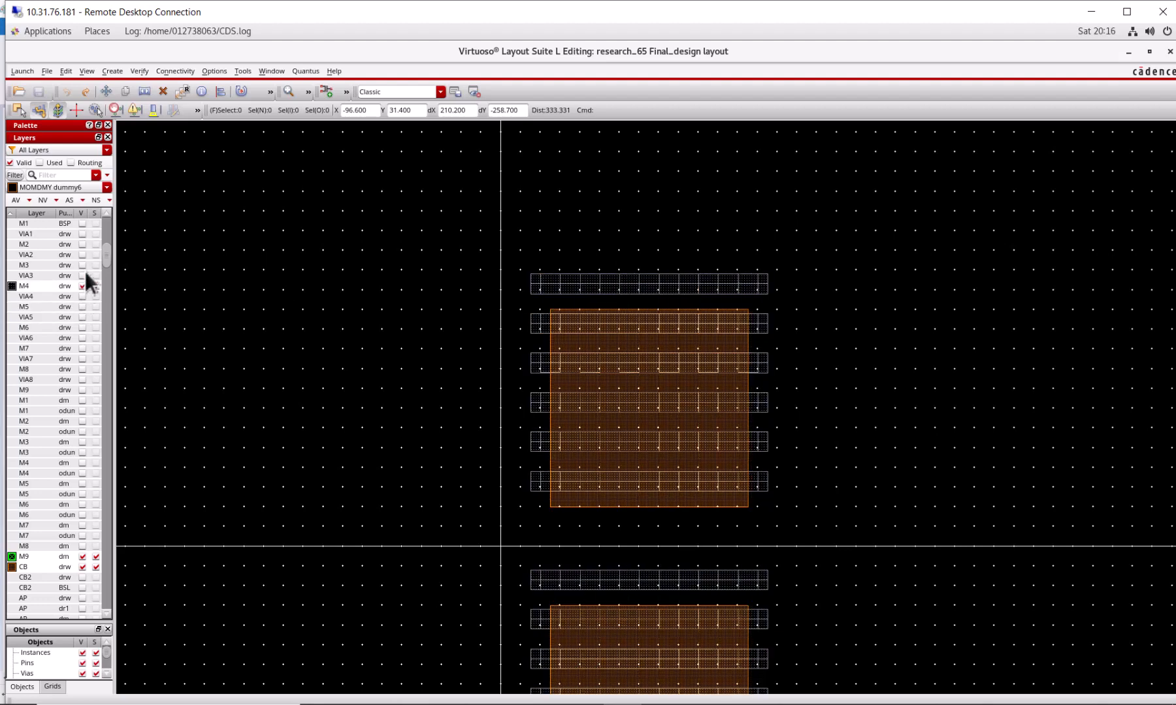
left_click(83, 266)
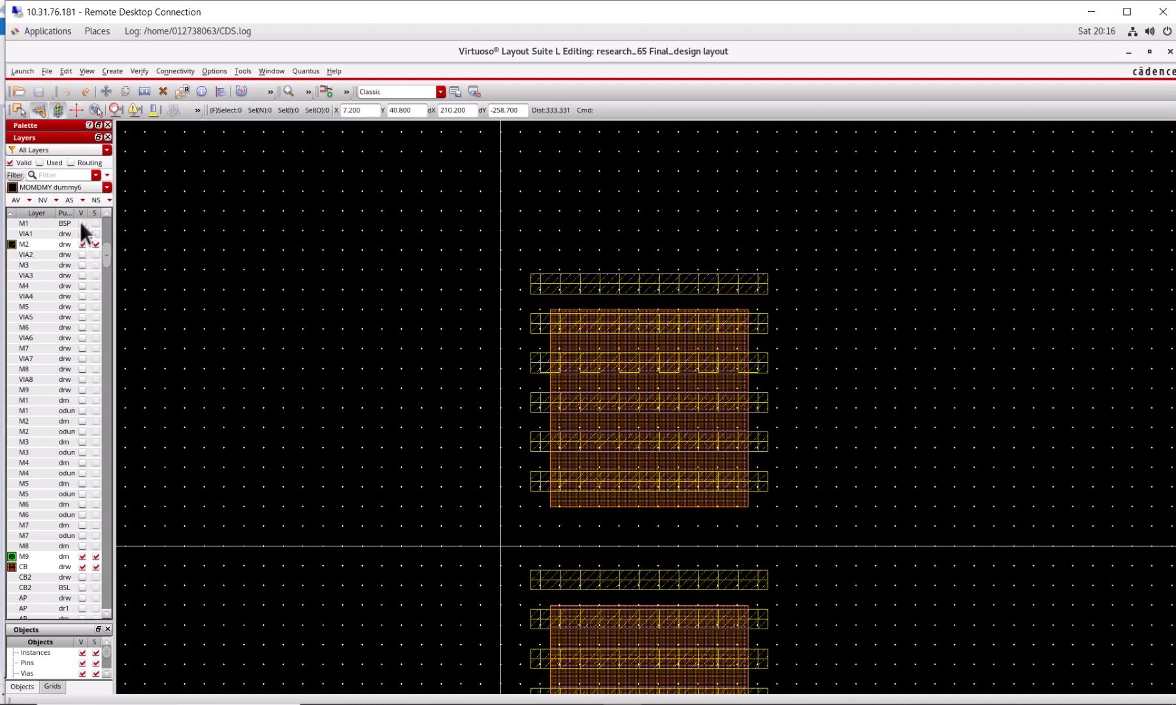
left_click(82, 224)
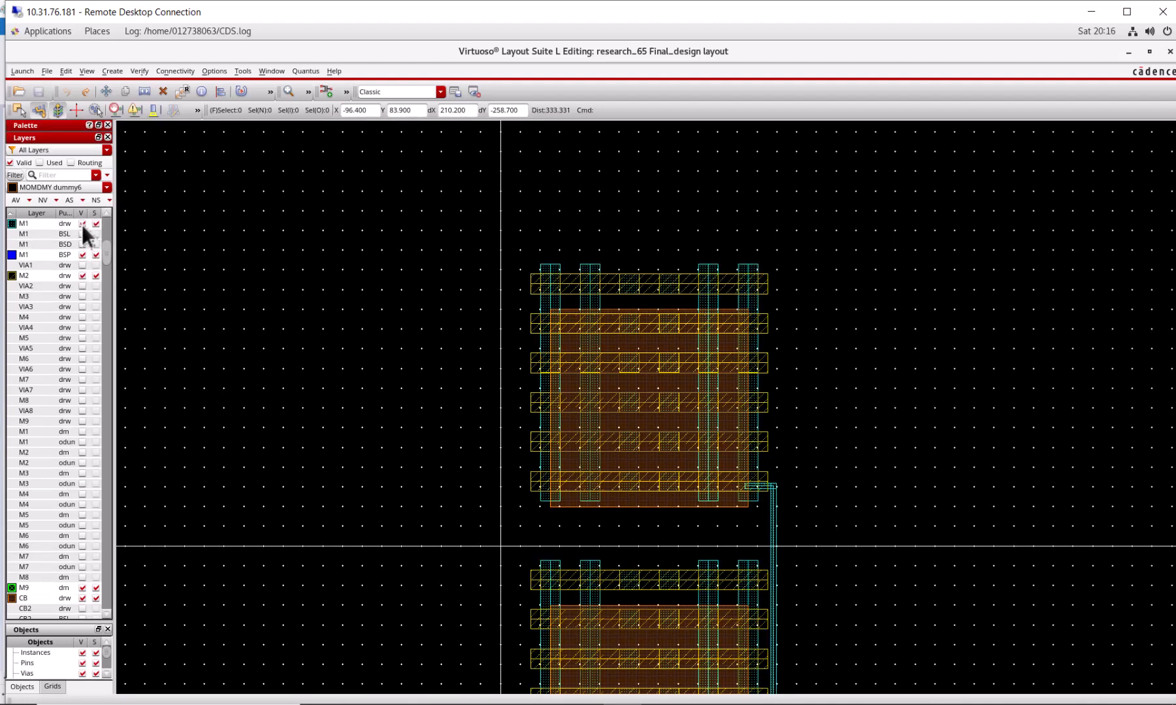
Select the stack area and show the VIA1 contact array between M2 and M1.
left_click(698, 244)
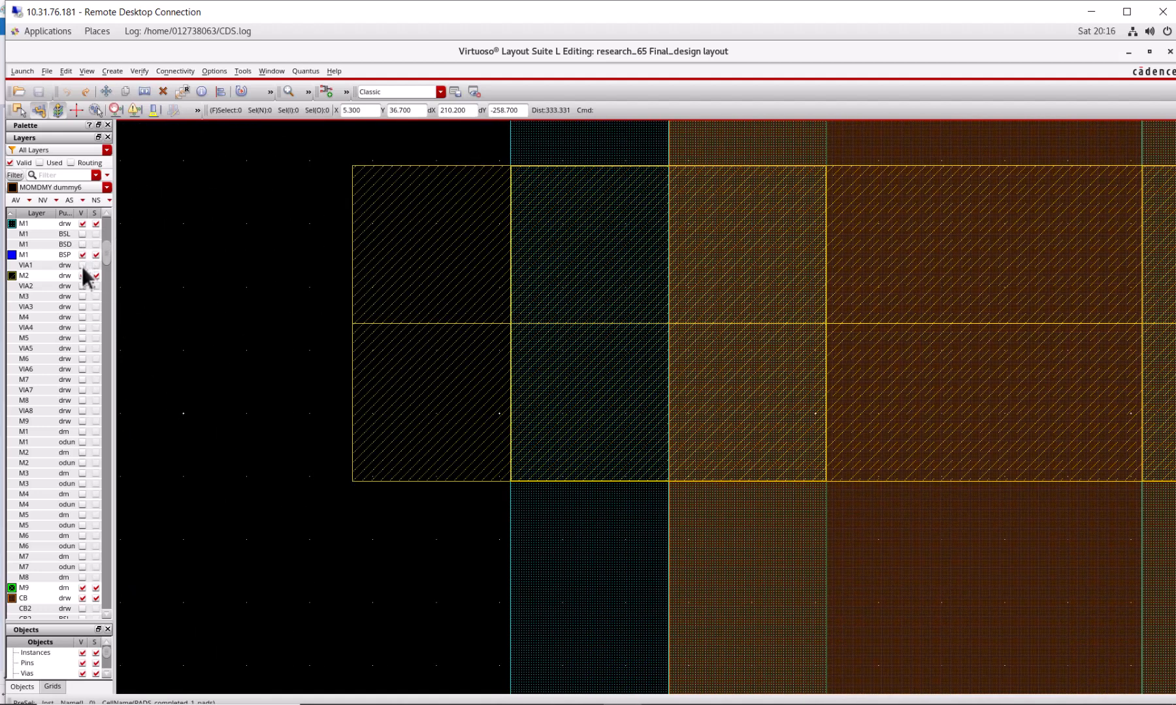
left_click(83, 265)
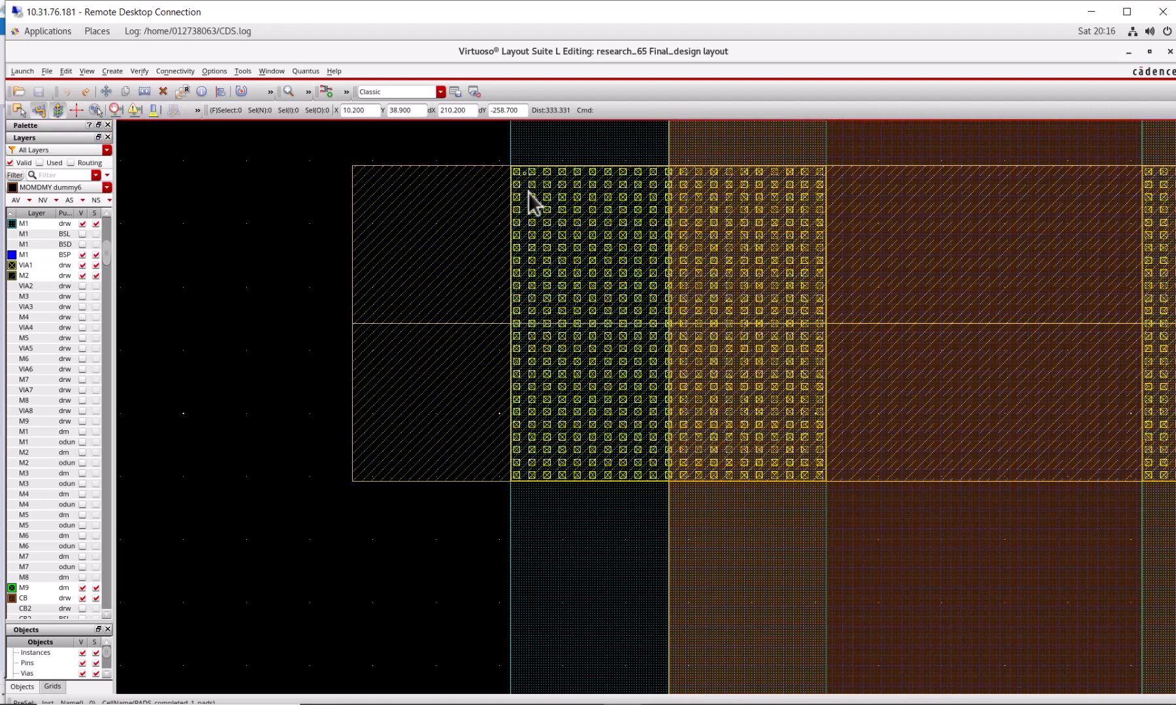
mouse_move(569, 234)
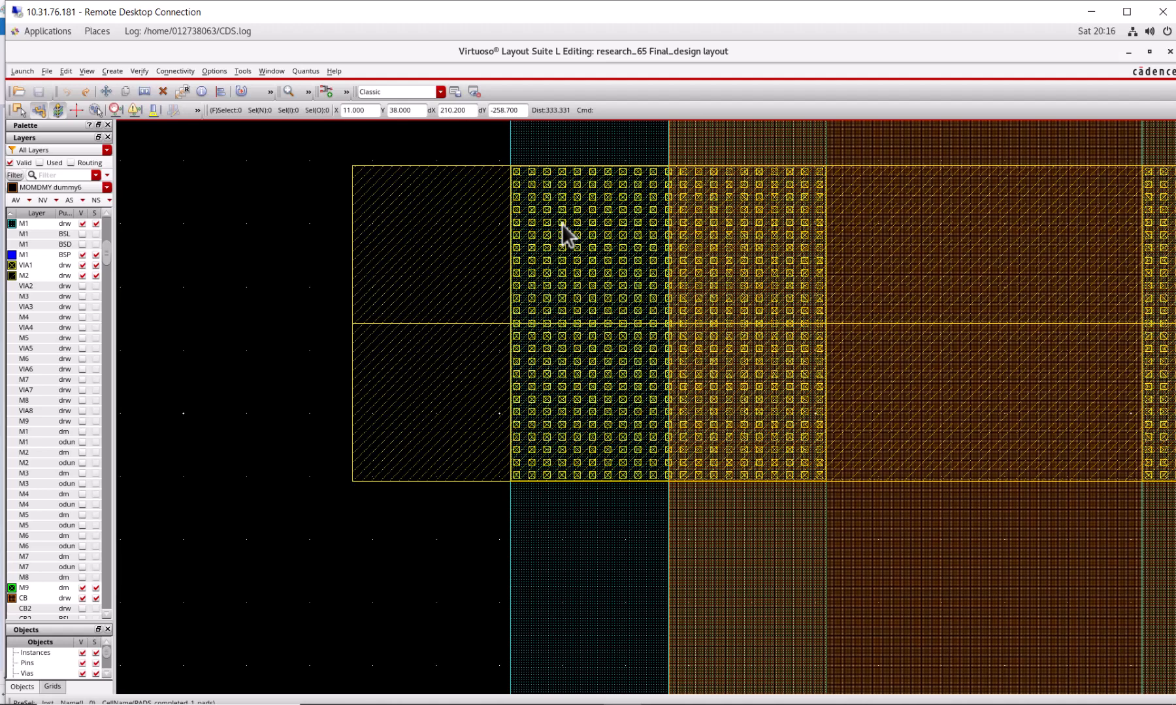
mouse_move(520, 186)
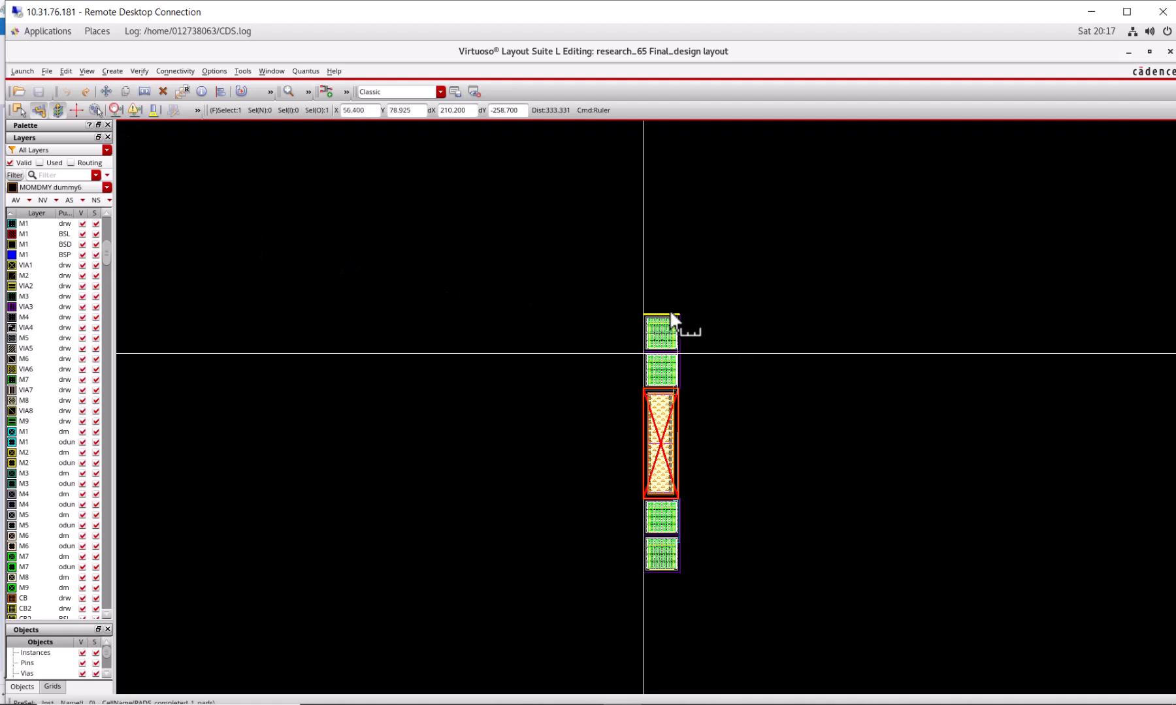
Drag a ruler over the full capacitor stack, reading about 523 units.
left_click_drag(671, 319, 676, 582)
type("=")
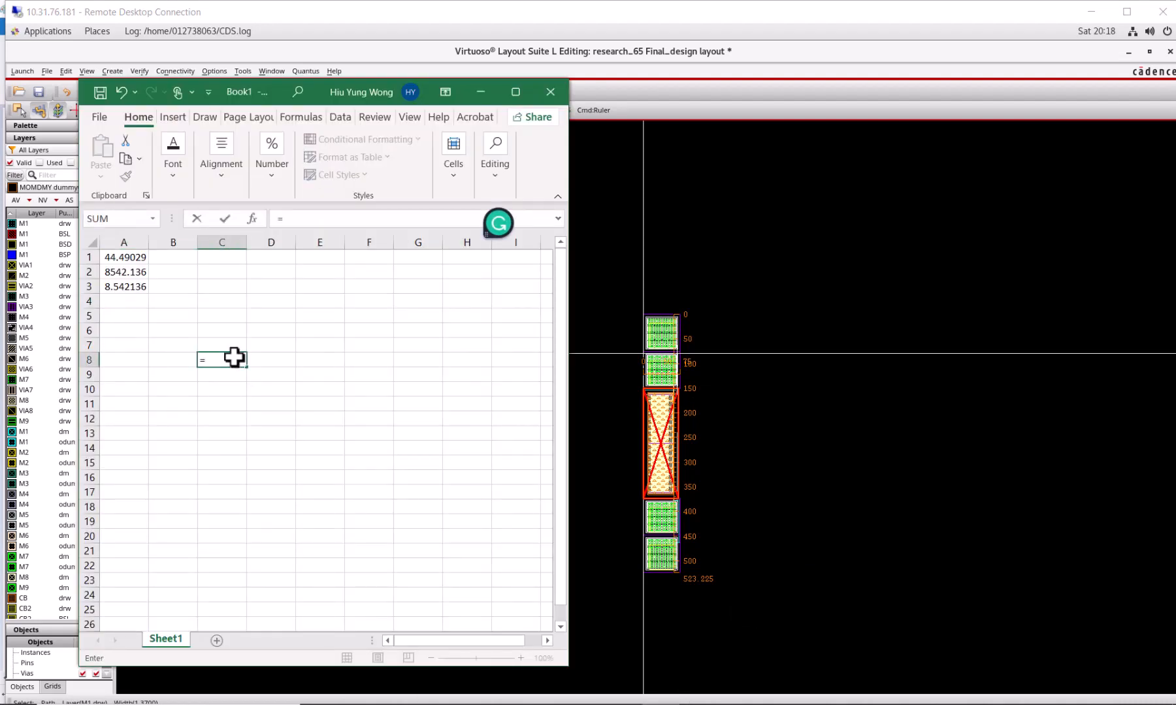
Enter 1000*1000/500/7 in C8 to get 26.66667.
type("1")
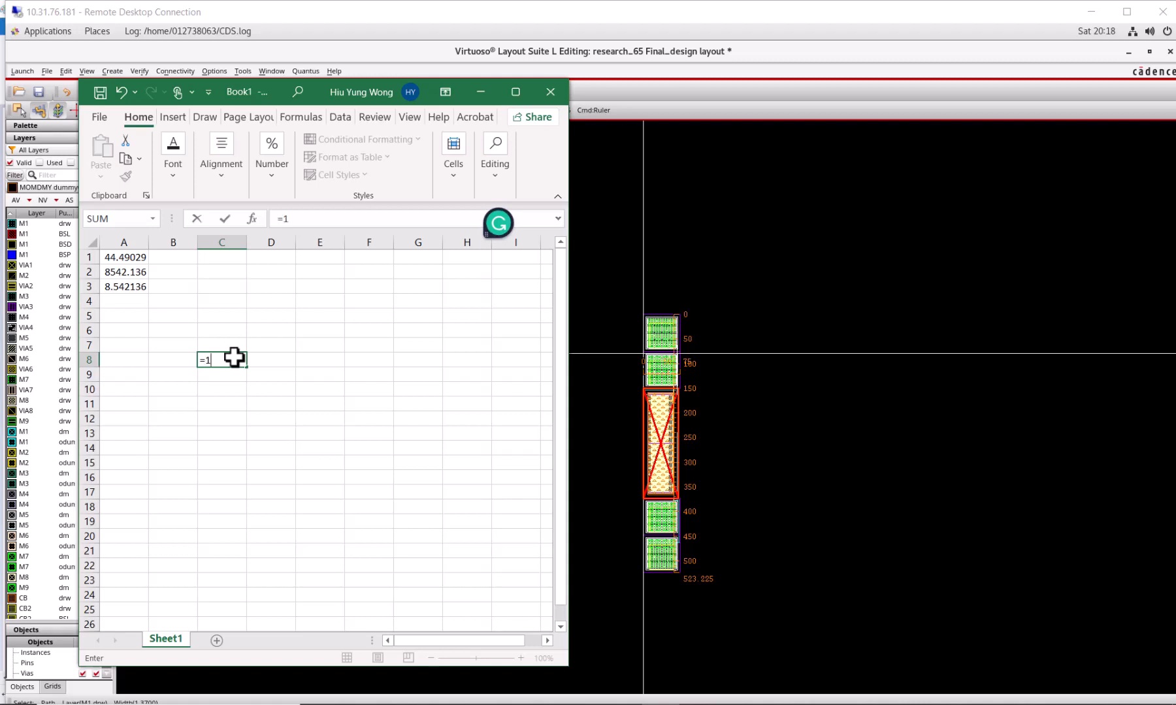
type("000")
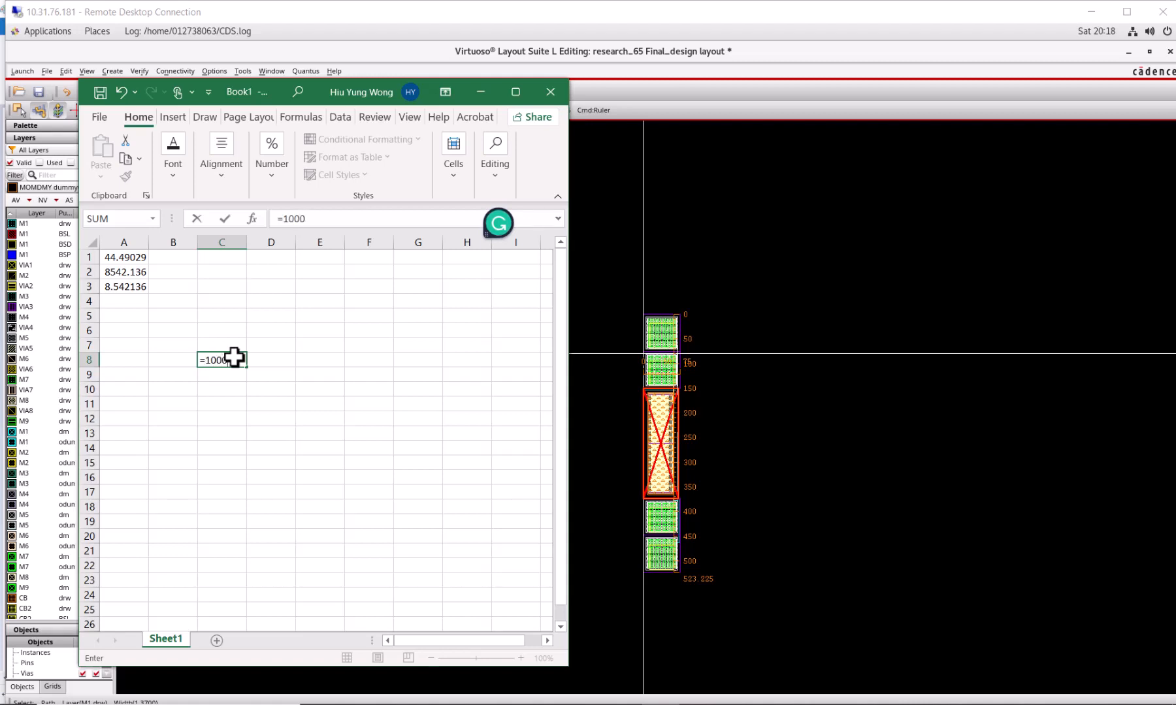
type("*1000")
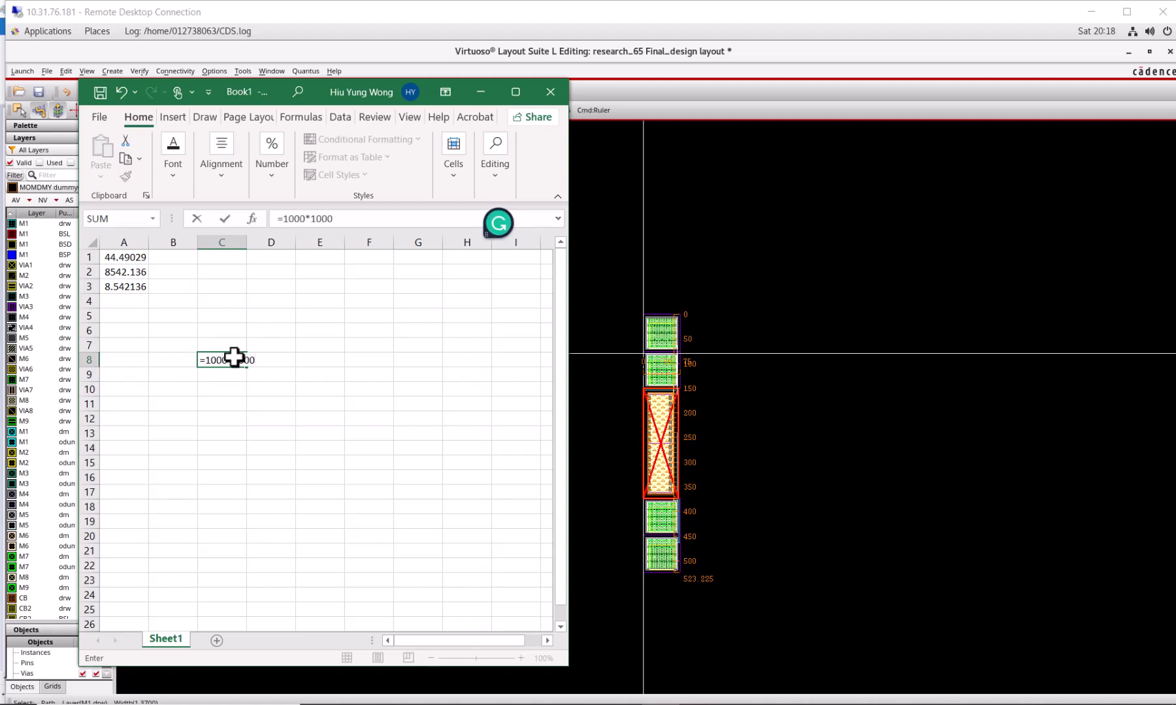
type("/")
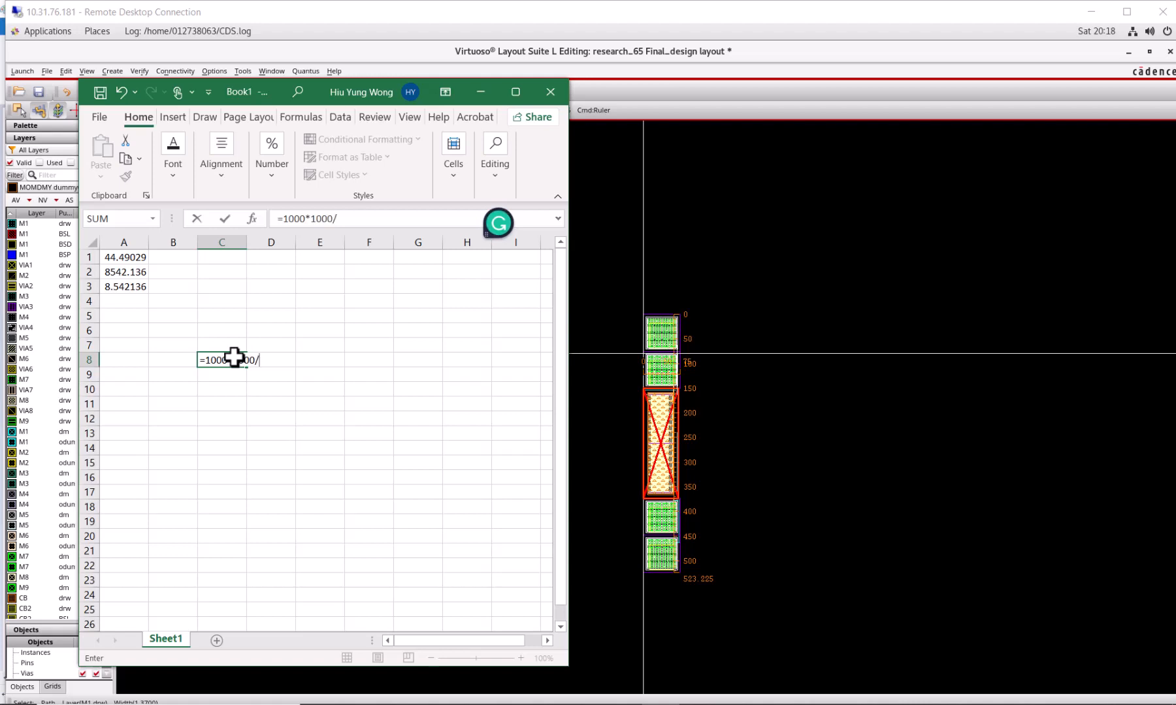
type("500/7")
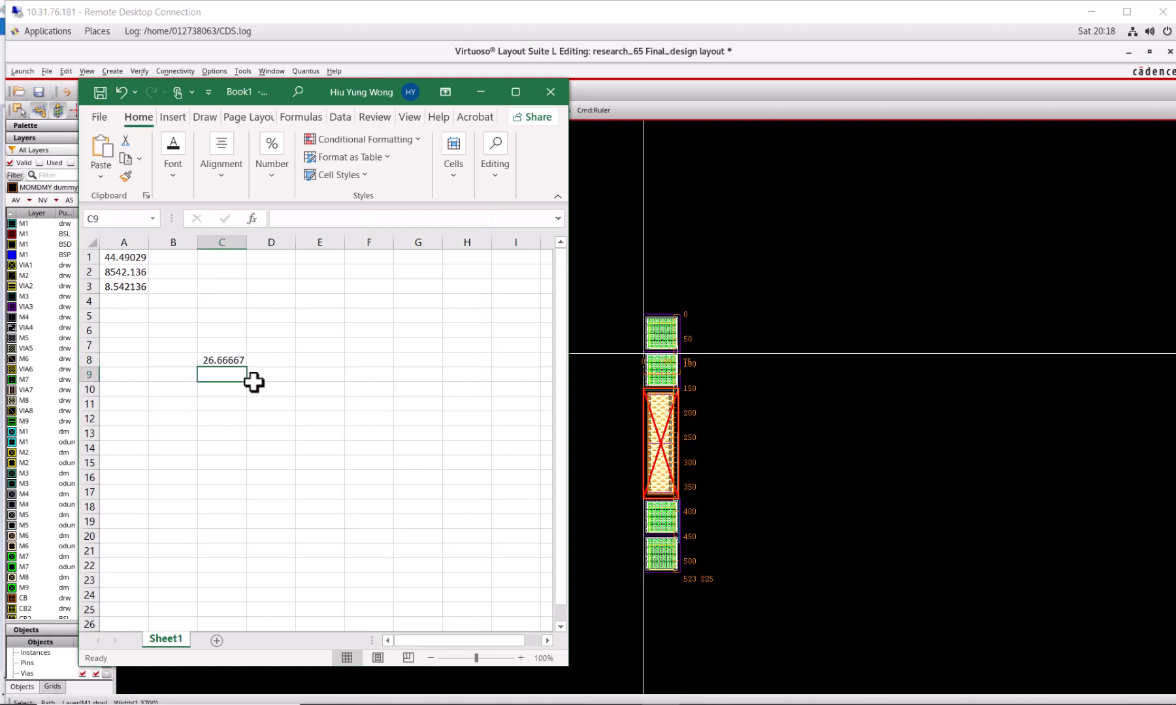
mouse_move(234, 397)
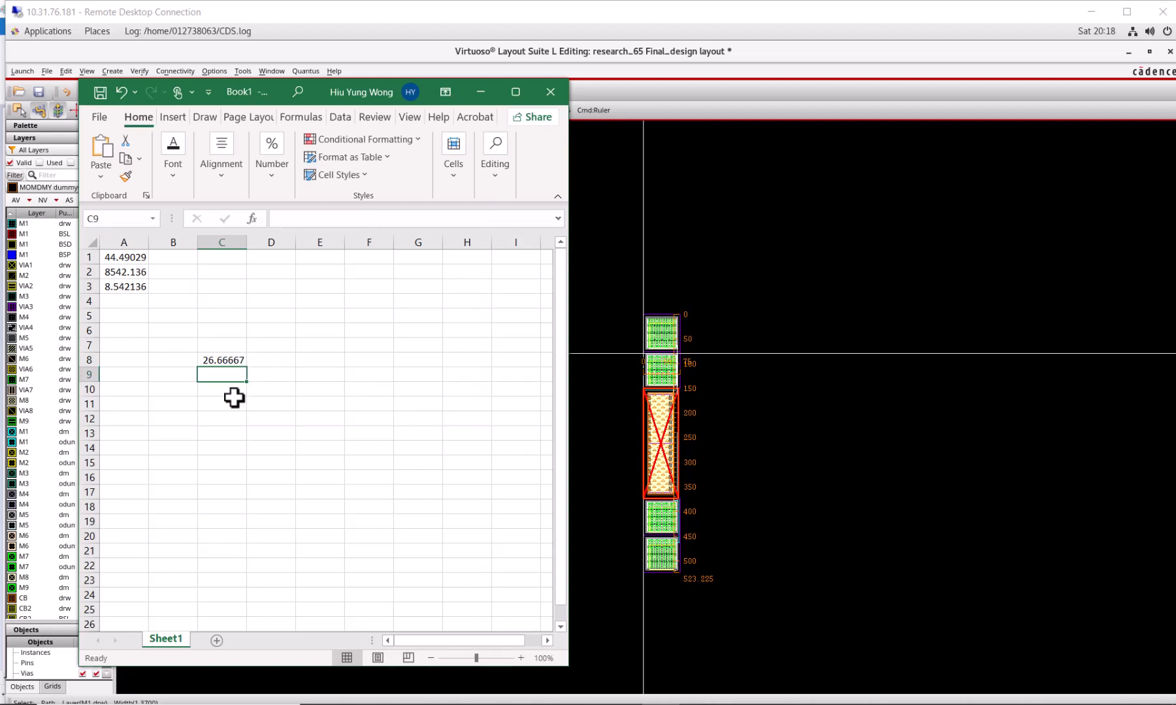
In C11 begin the formula =6000/1002.
left_click(220, 404)
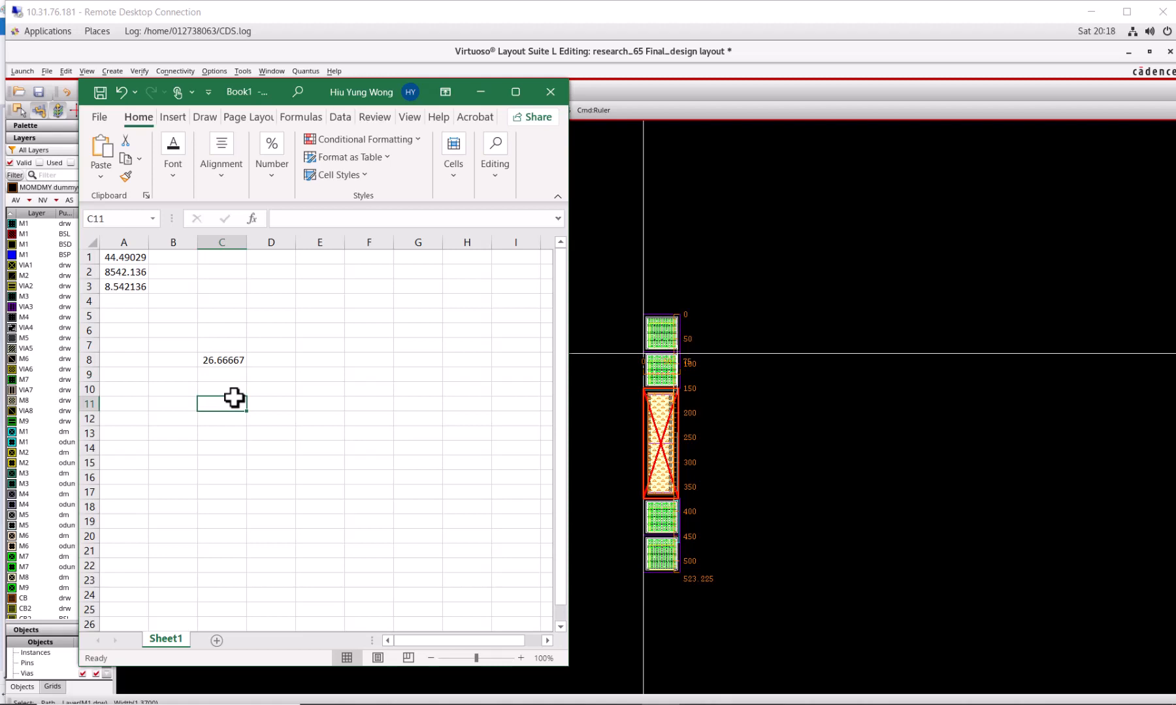
type("=6000")
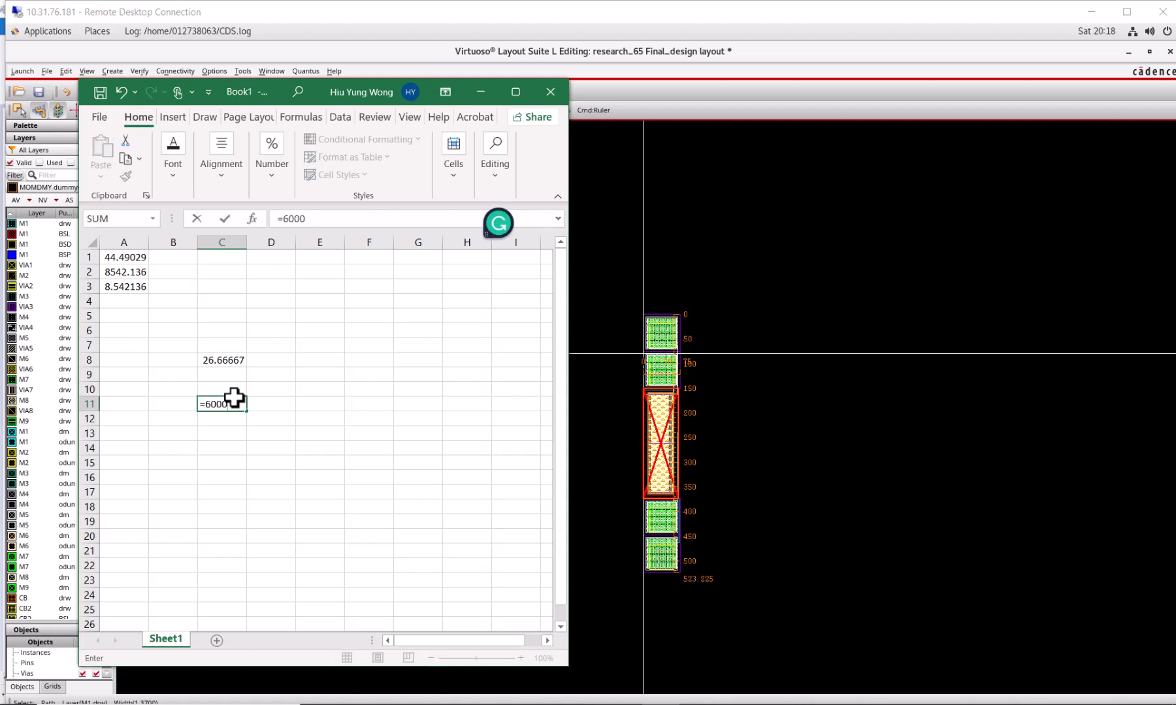
type("/1")
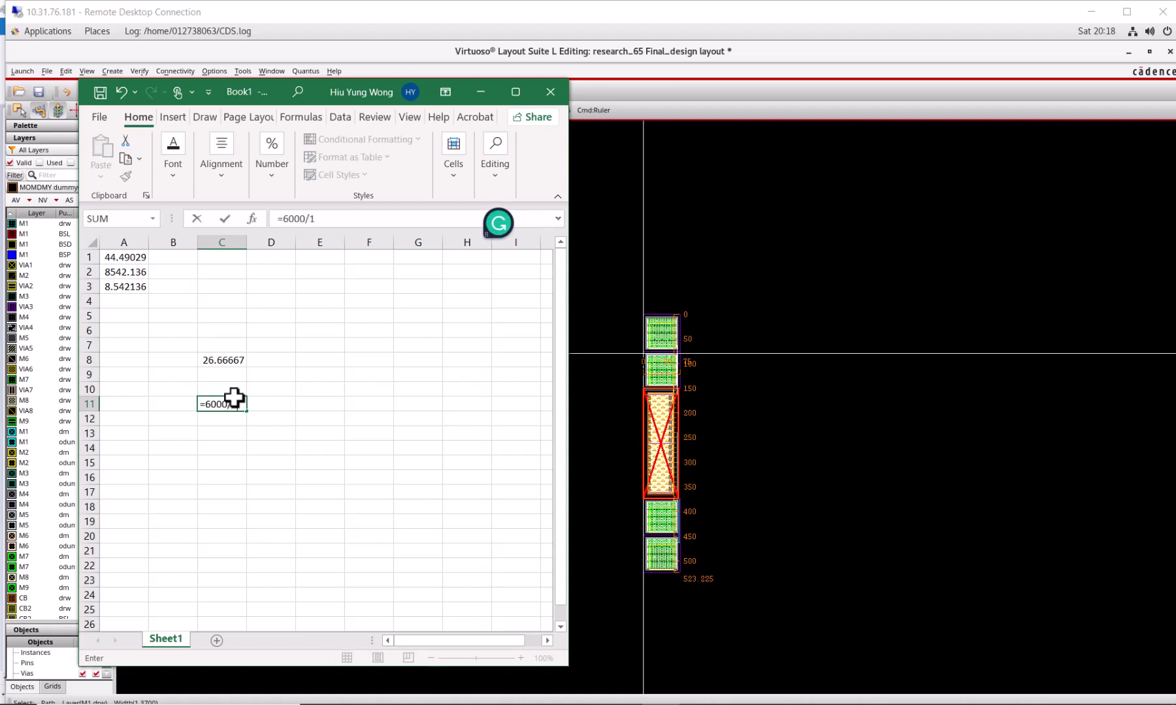
type("00")
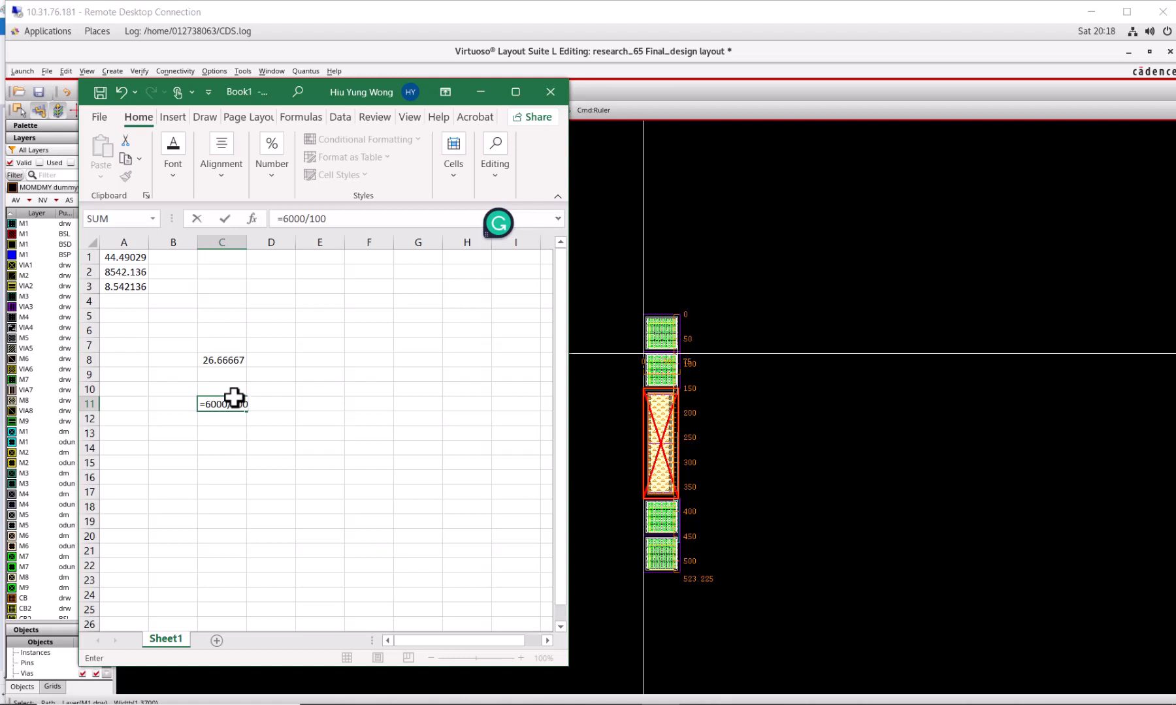
type("2")
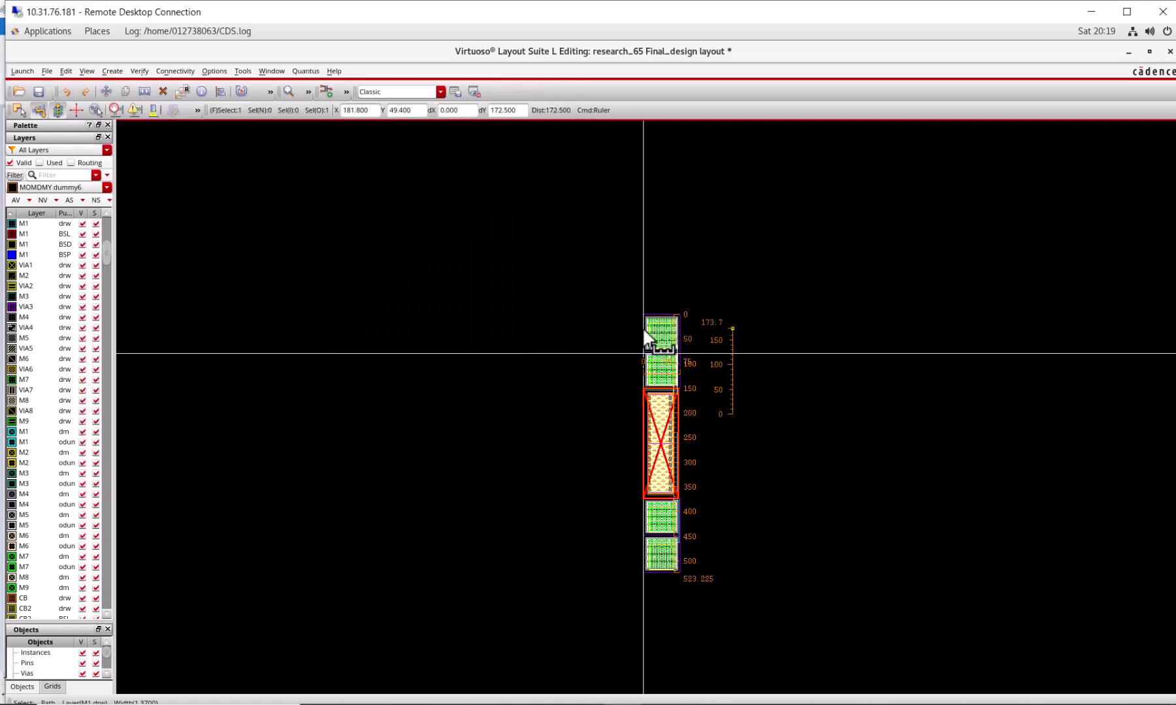
Clear the 172-unit ruler and select the top capacitor plate.
left_click(659, 330)
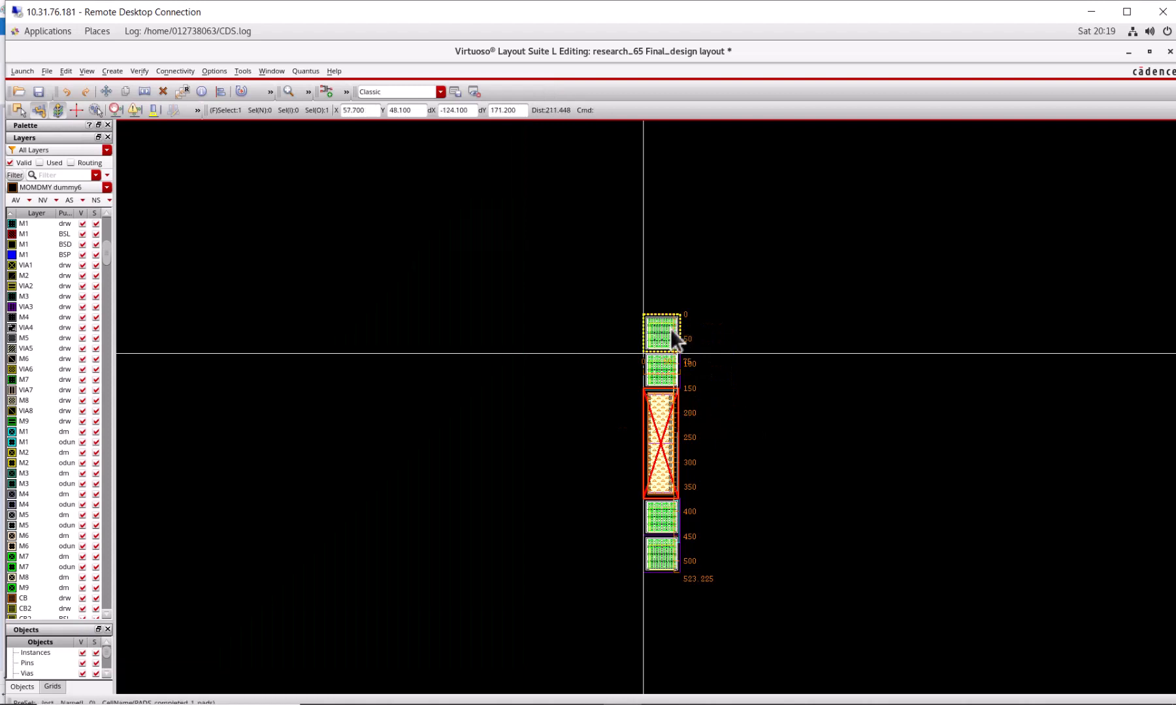
mouse_move(667, 337)
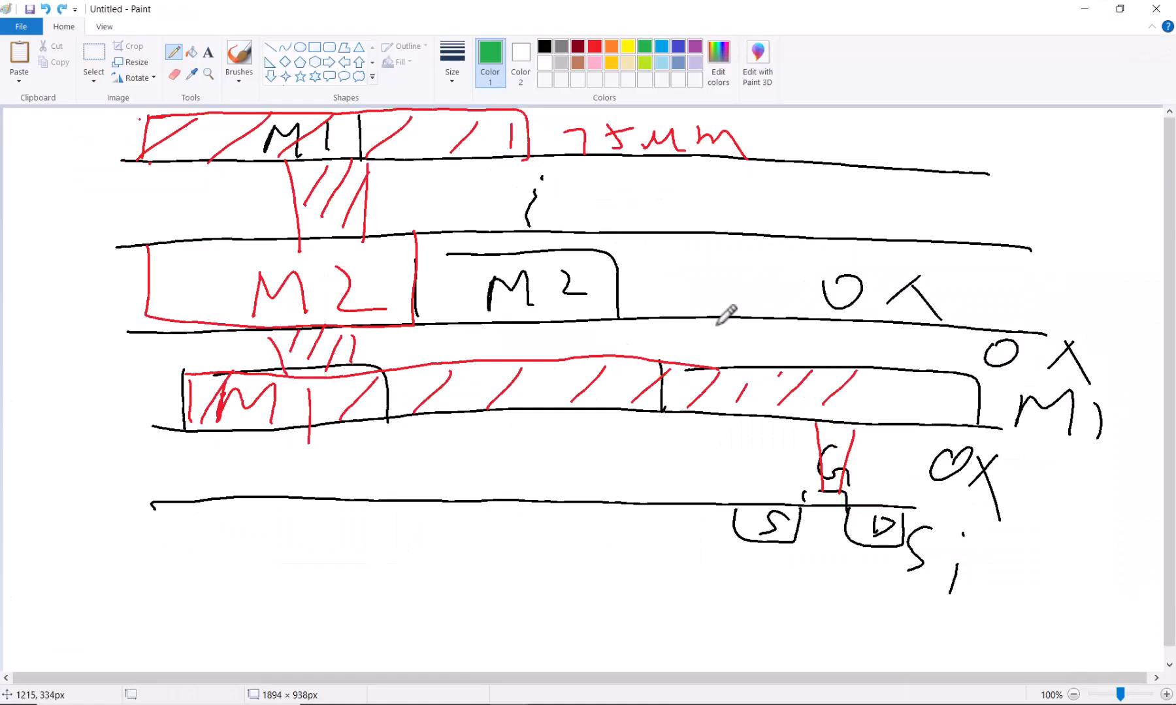
Start a new blank canvas, discarding the old sketch unsaved, with orange as the drawing colour.
left_click(1153, 8)
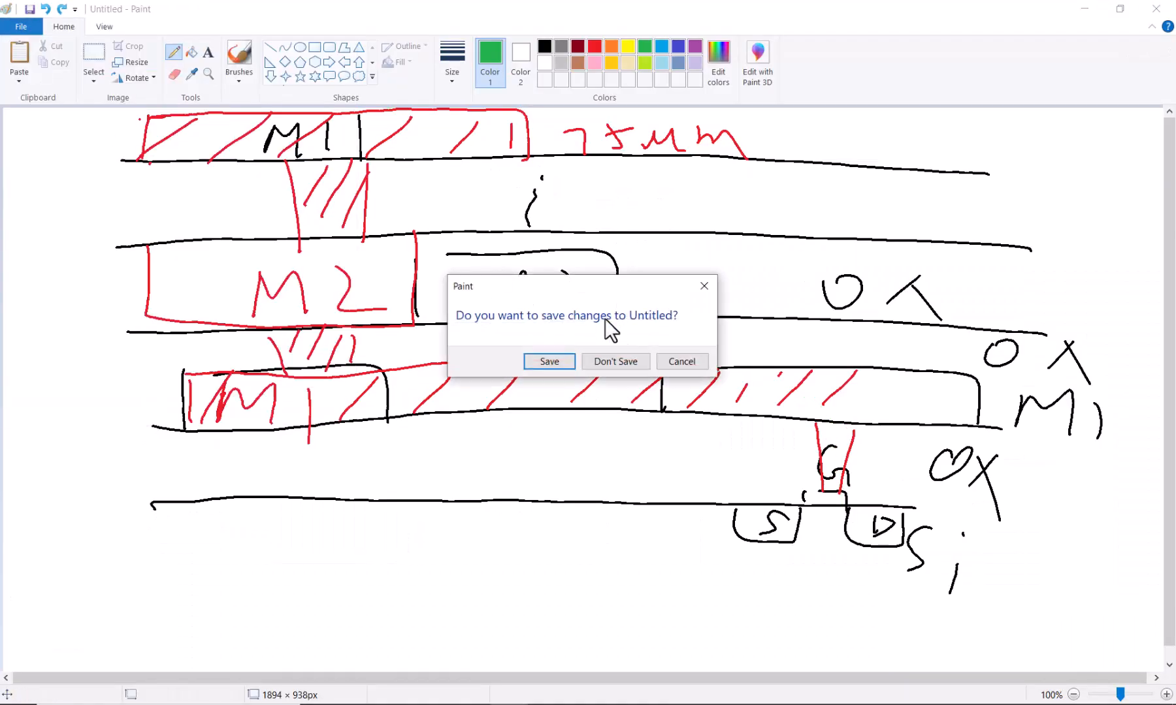
left_click(614, 362)
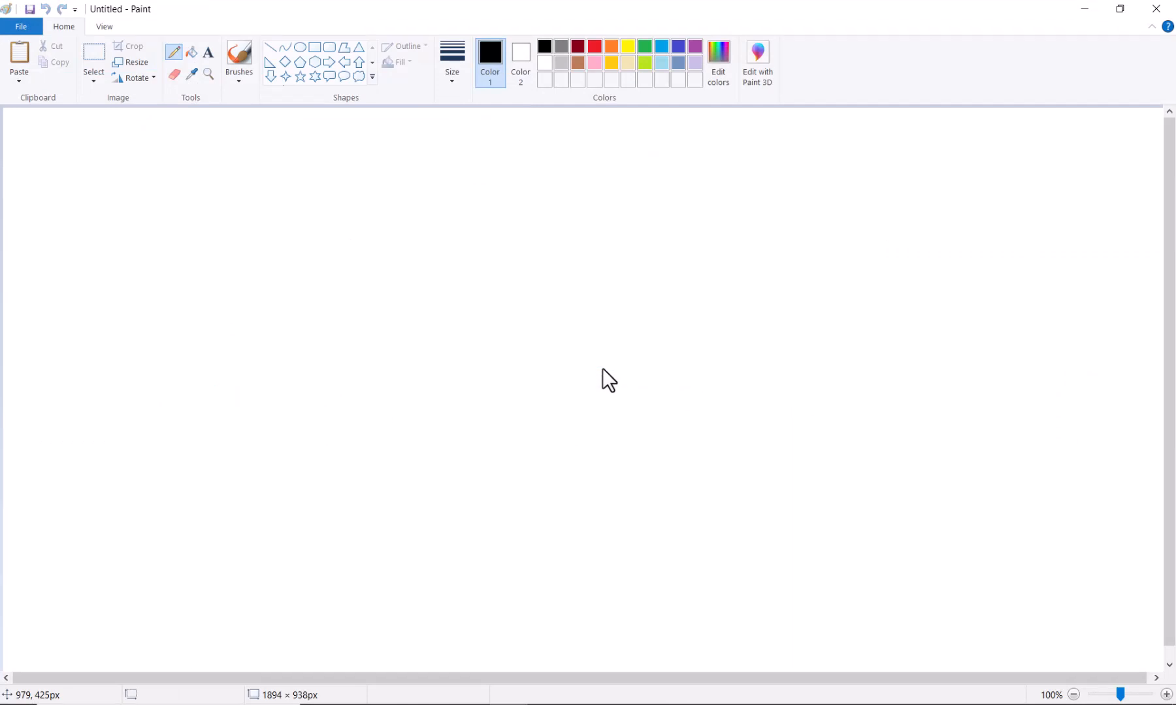
left_click(611, 47)
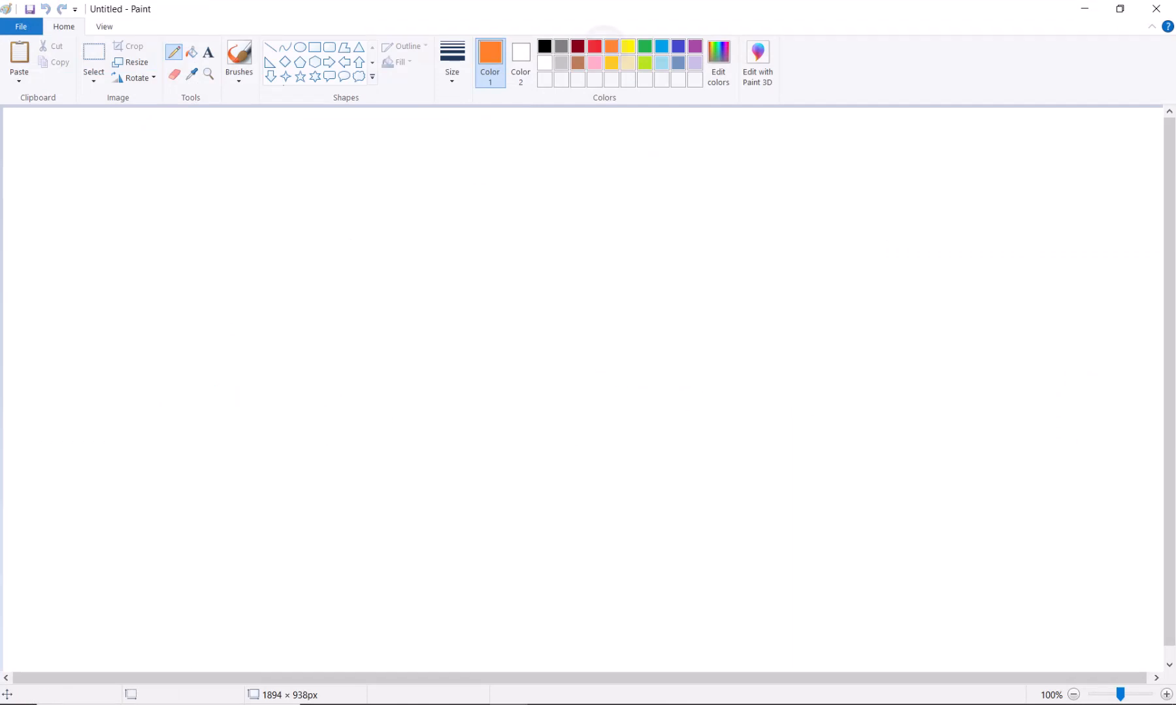
Sketch two metal plates separated by OX, with offset plates above and below them.
left_click_drag(348, 203, 747, 180)
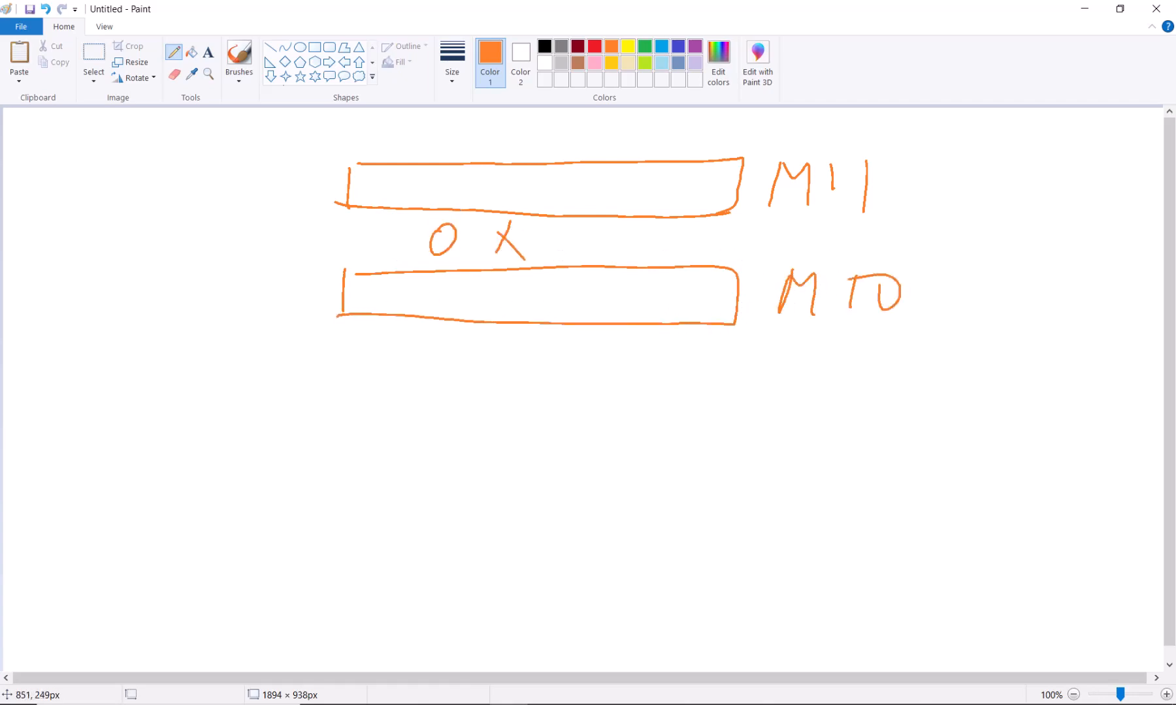
left_click_drag(587, 189, 758, 133)
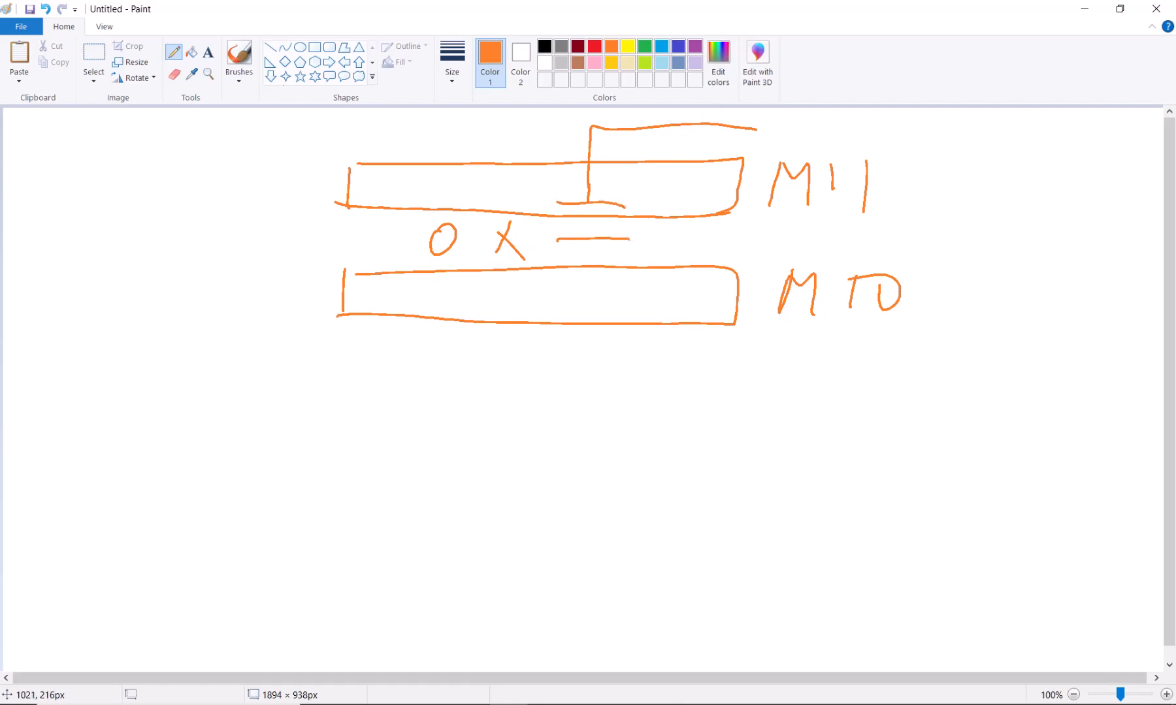
left_click_drag(559, 238, 626, 236)
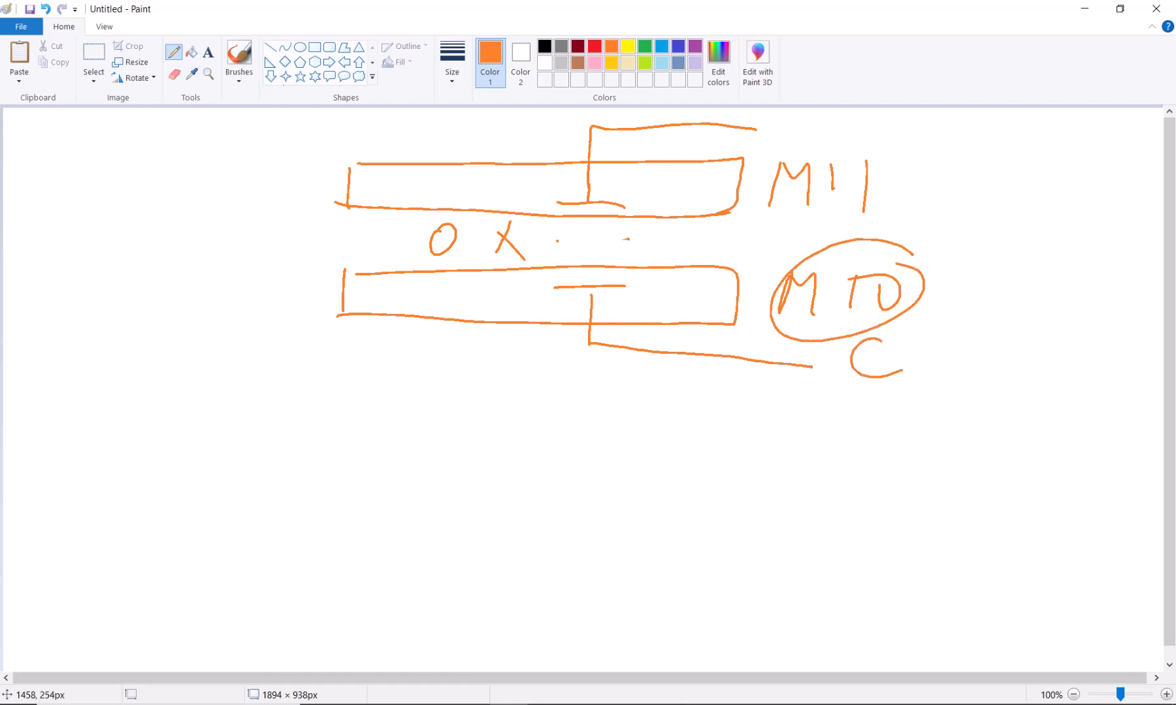
left_click(595, 46)
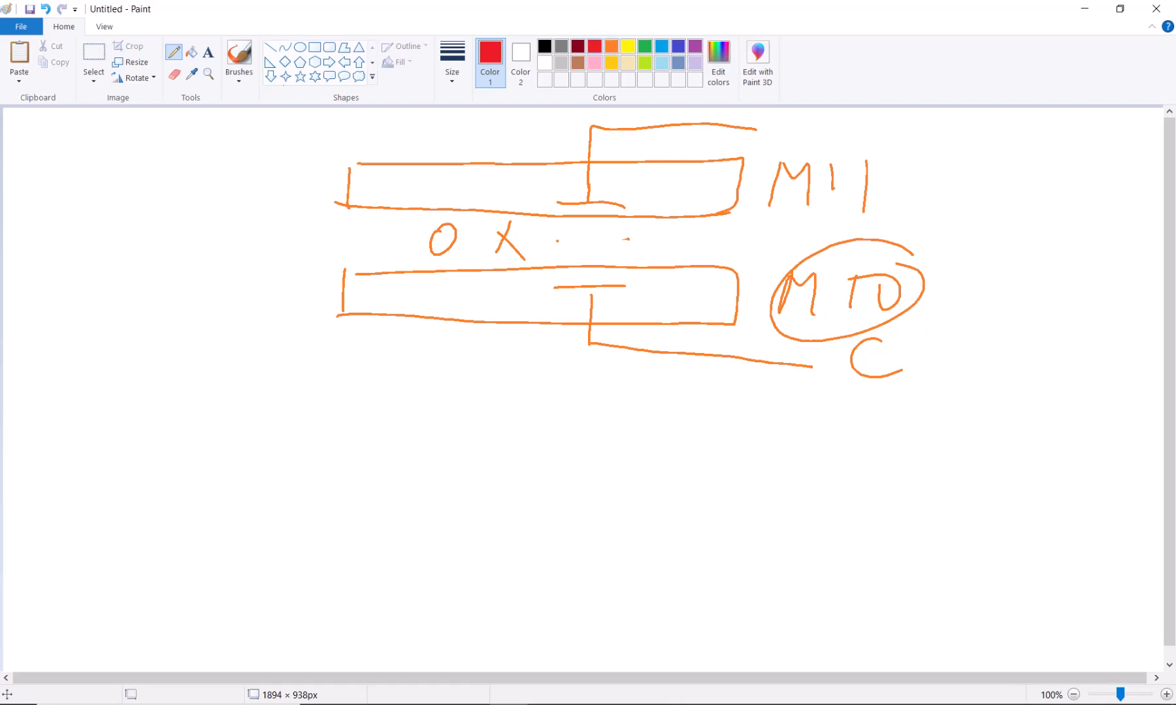
Draw a red poly plate over OX labelled Poly and a green metal line above it.
left_click_drag(184, 518, 935, 532)
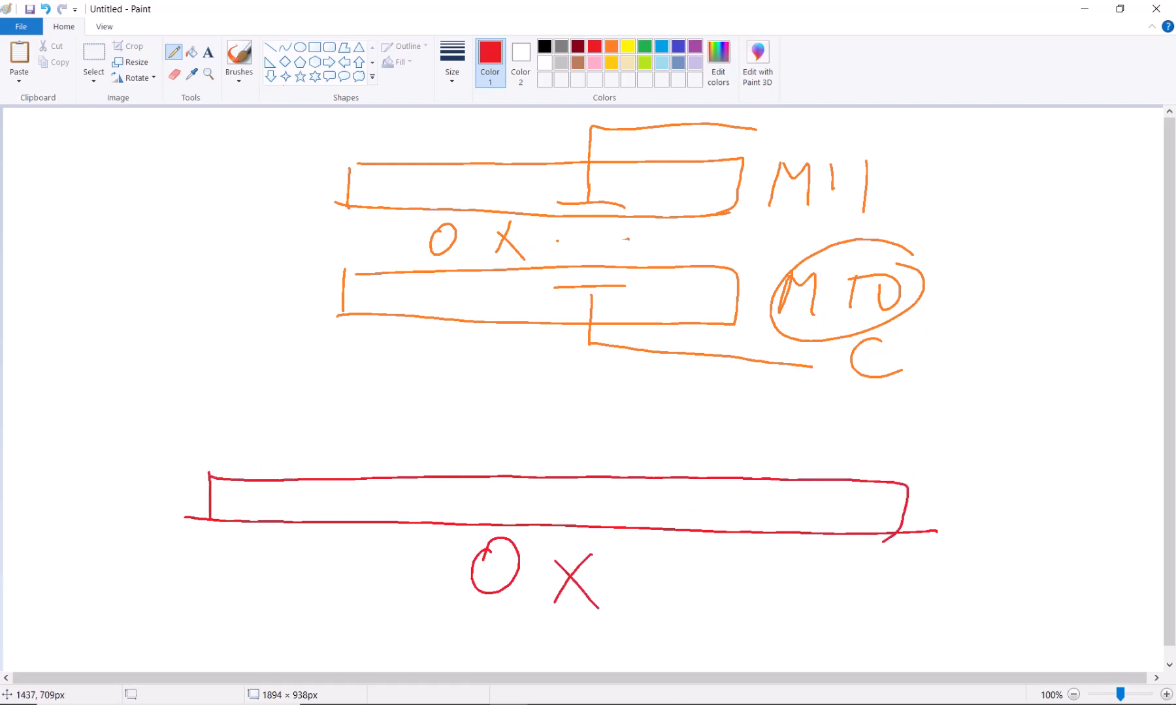
left_click_drag(209, 478, 900, 457)
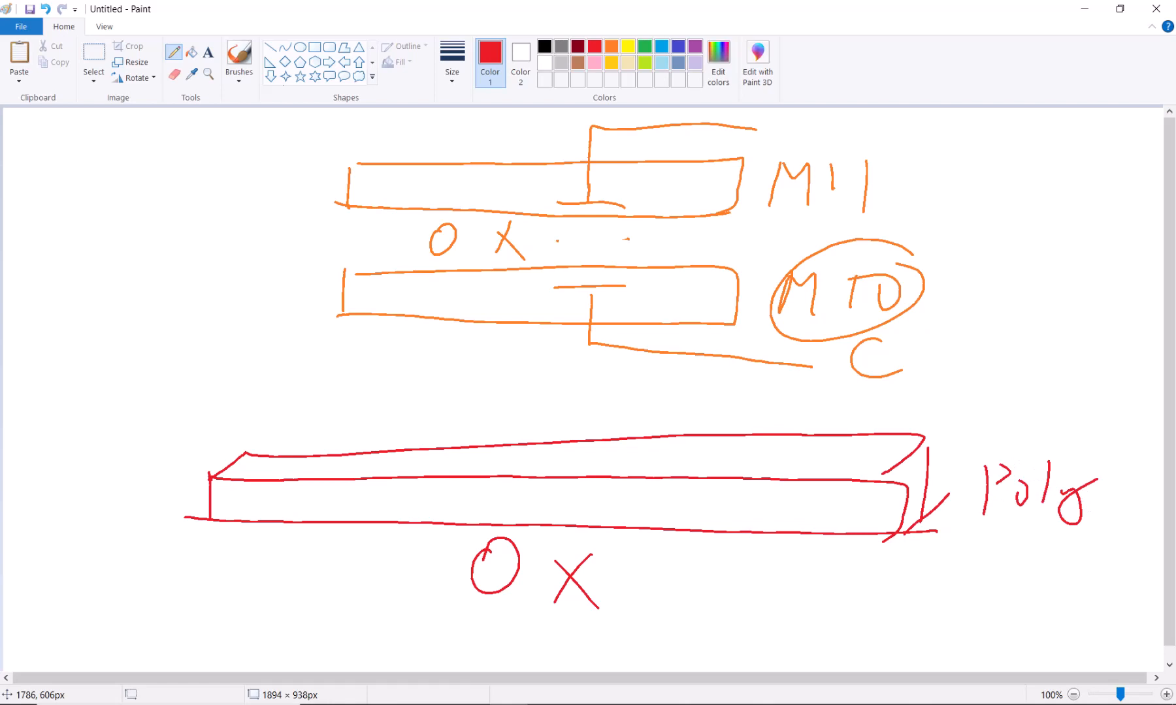
left_click_drag(138, 431, 1038, 409)
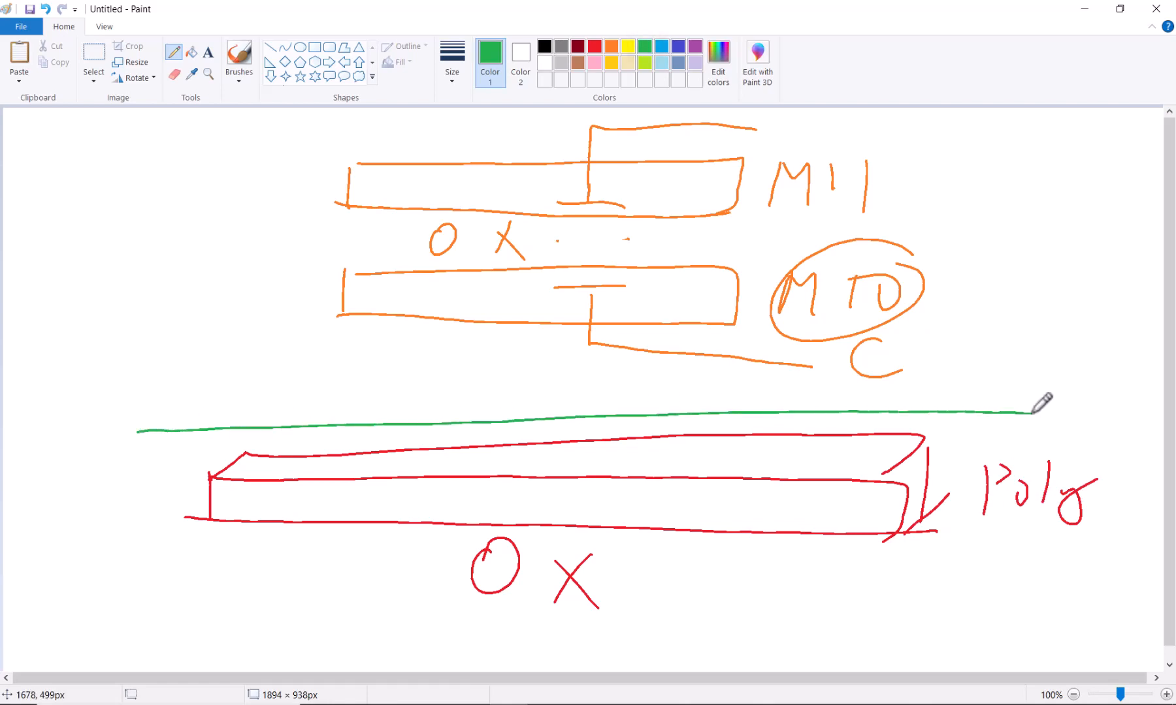